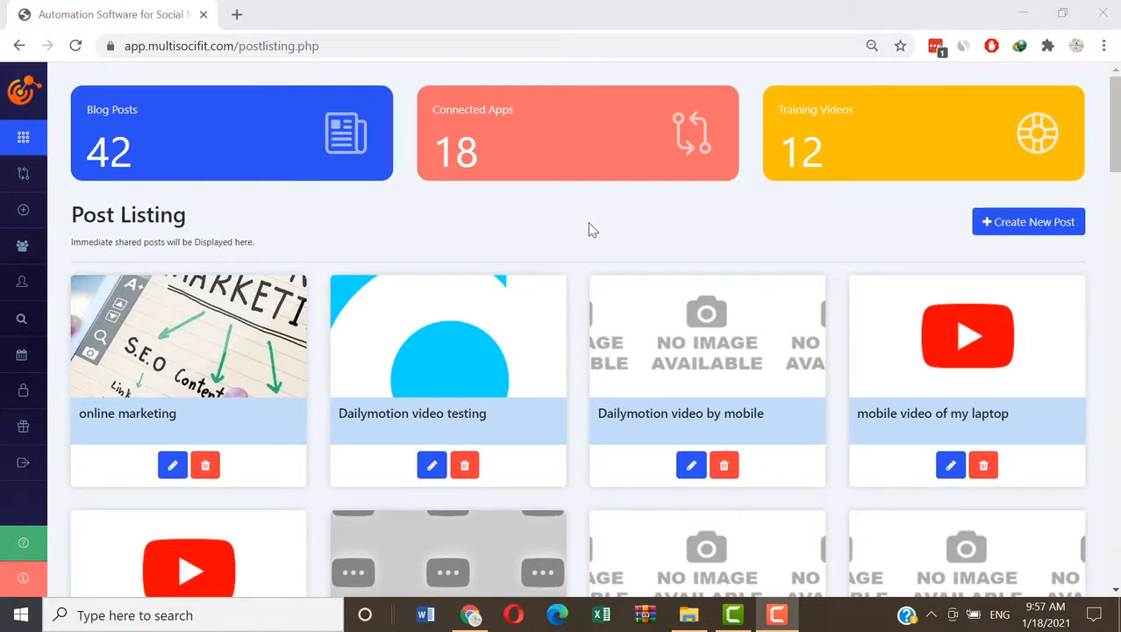
mouse_move(509, 215)
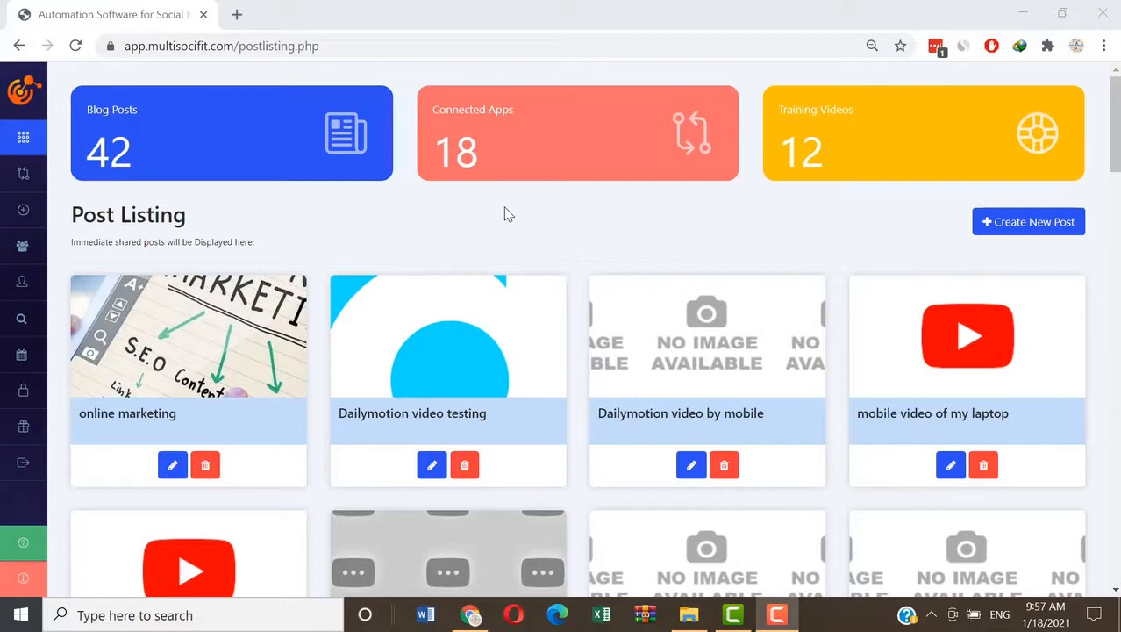
mouse_move(428, 221)
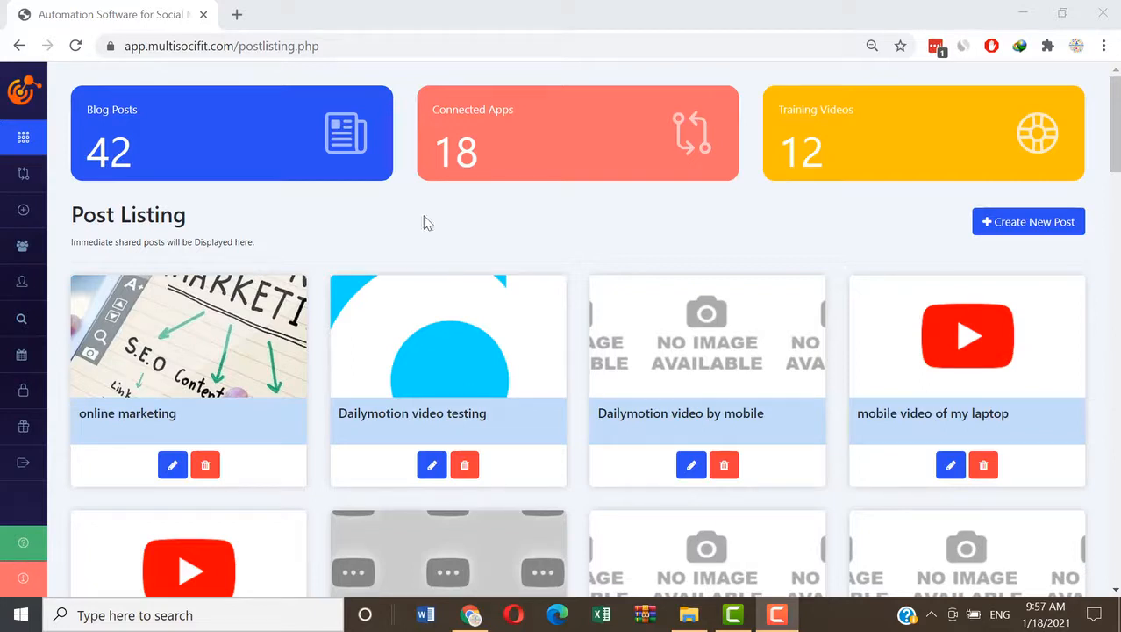
mouse_move(502, 235)
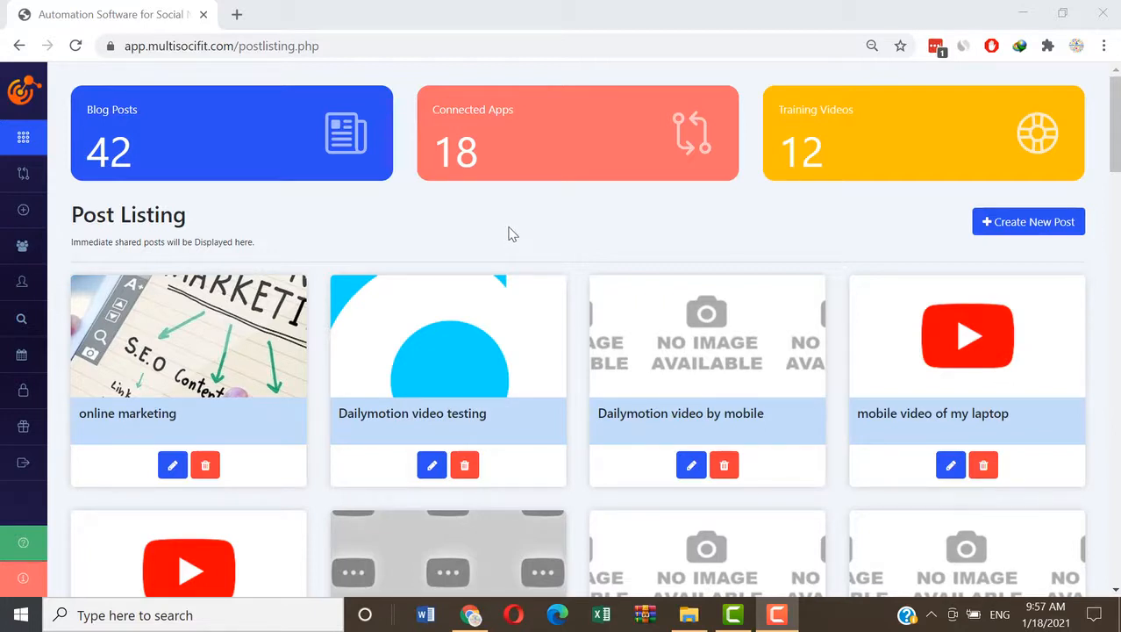
Step: Bring up the Integration Listing of connected networks from the sidebar
scroll(down, 3)
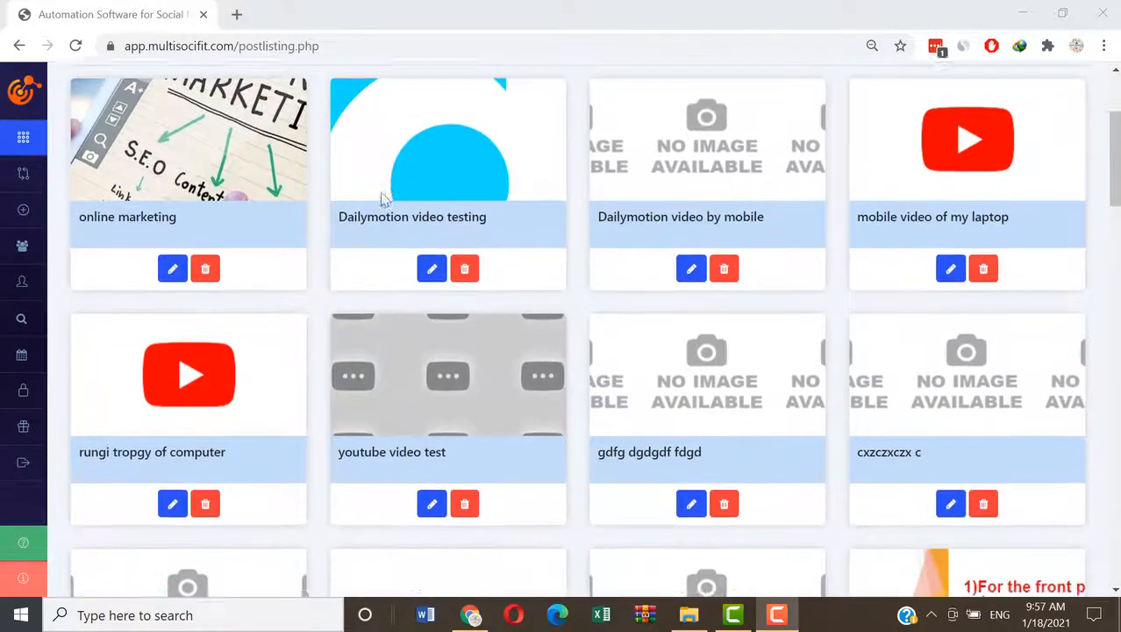
scroll(down, 3)
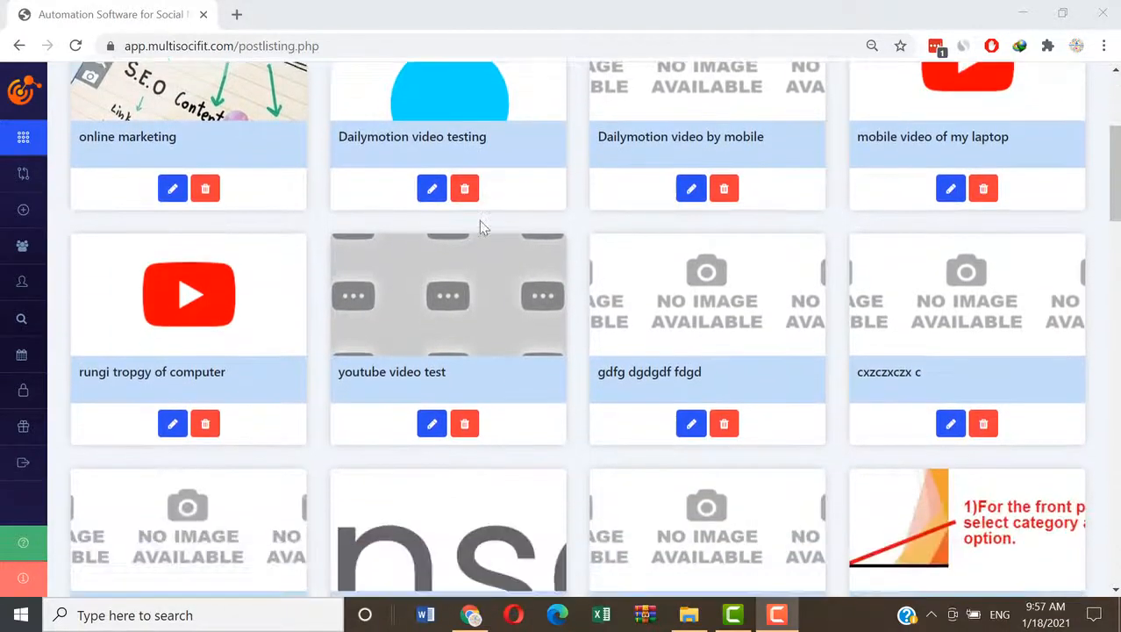
scroll(up, 3)
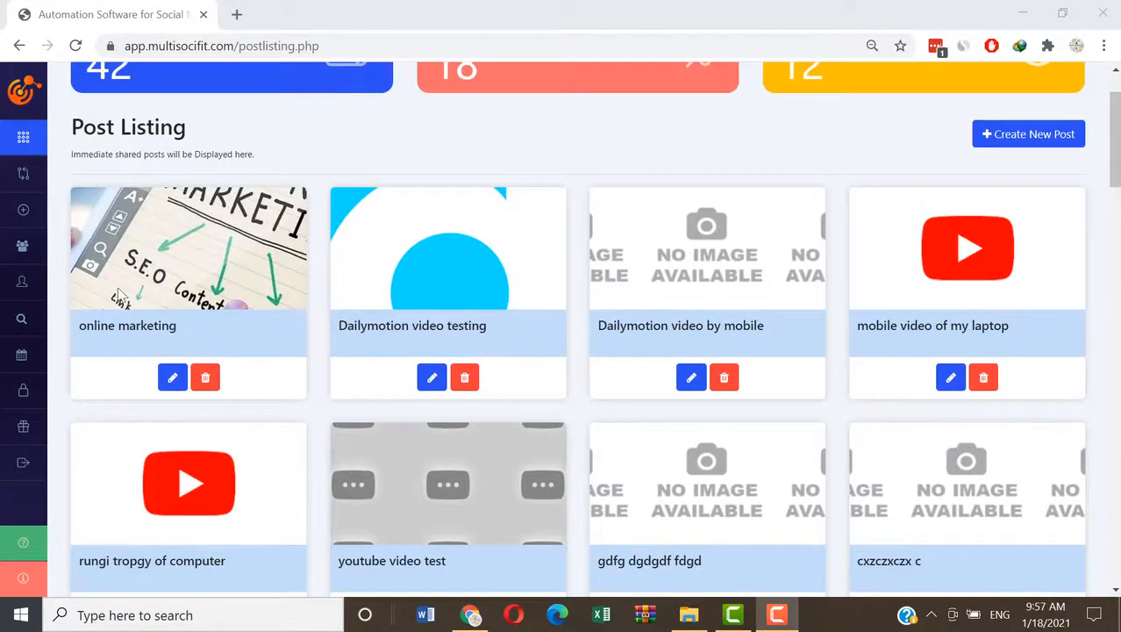
mouse_move(583, 150)
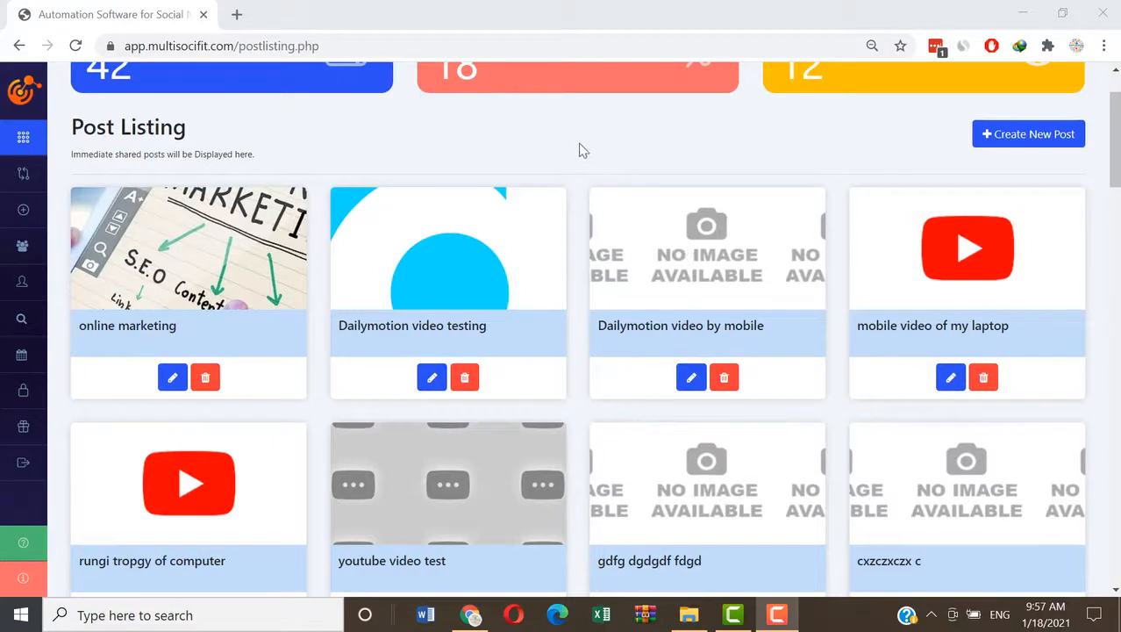
mouse_move(25, 174)
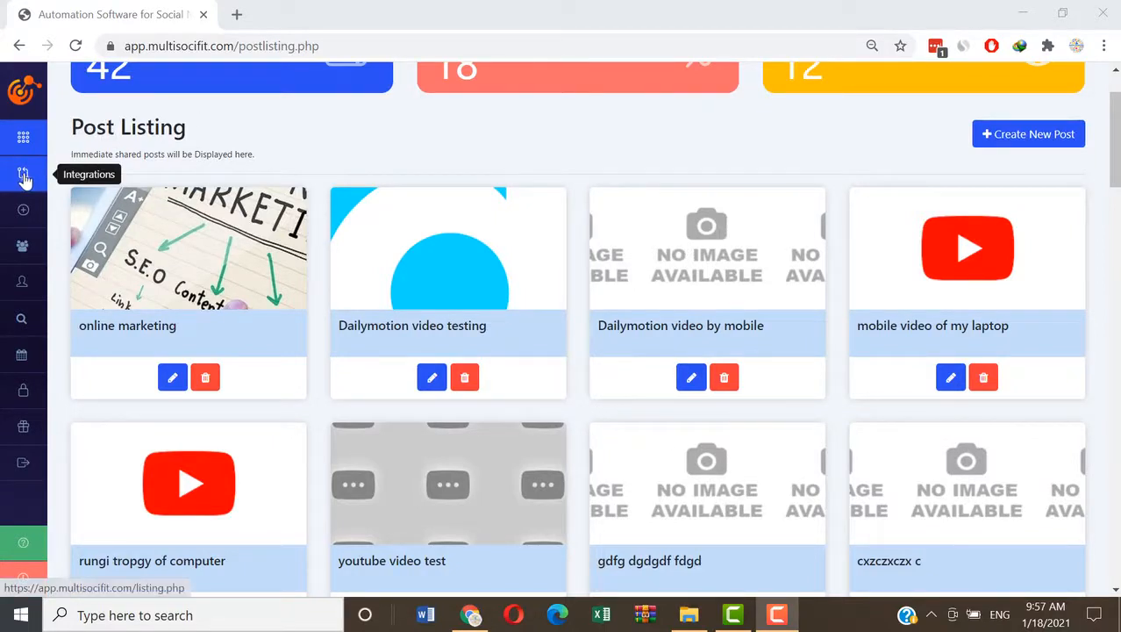
click(25, 174)
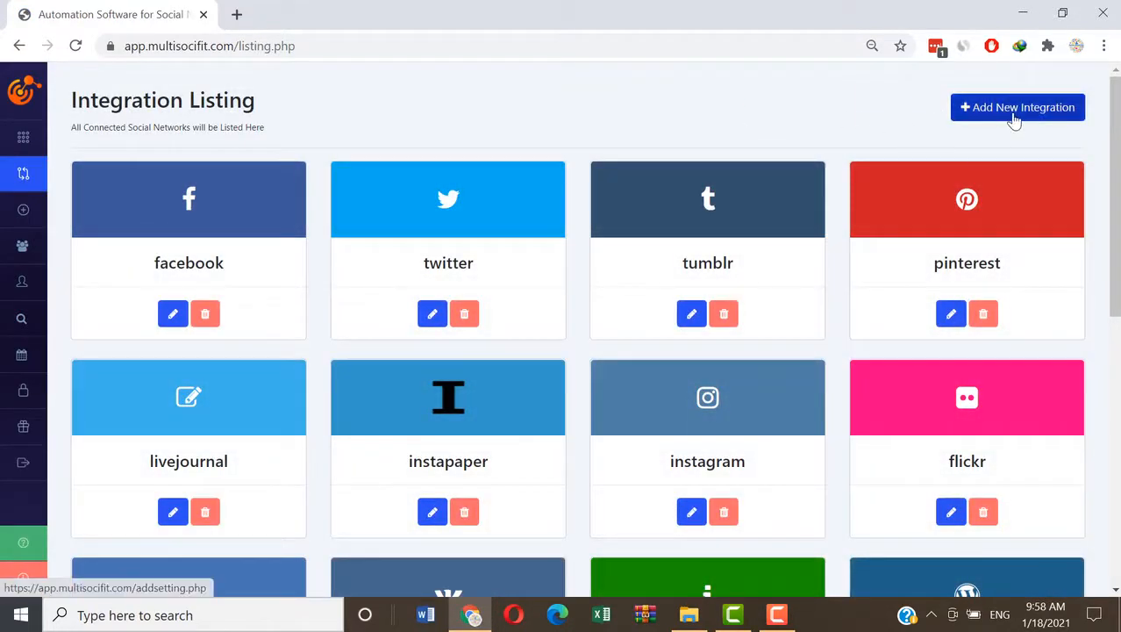
Step: Start Add New Integration, peek at the network type dropdown, then go back to the listing
click(1017, 108)
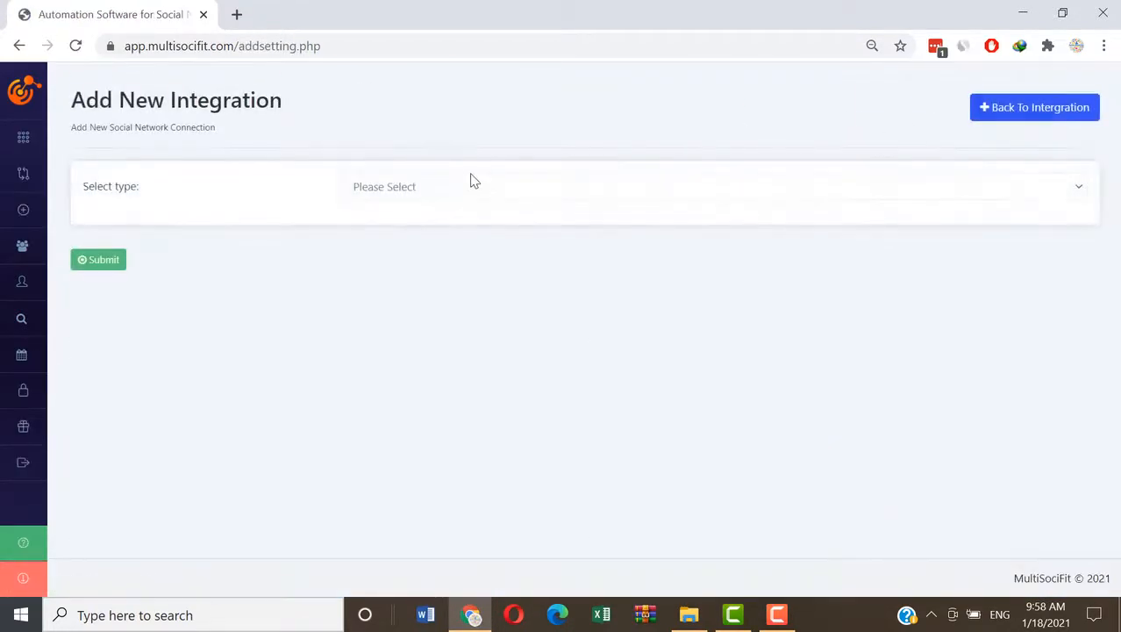
click(716, 186)
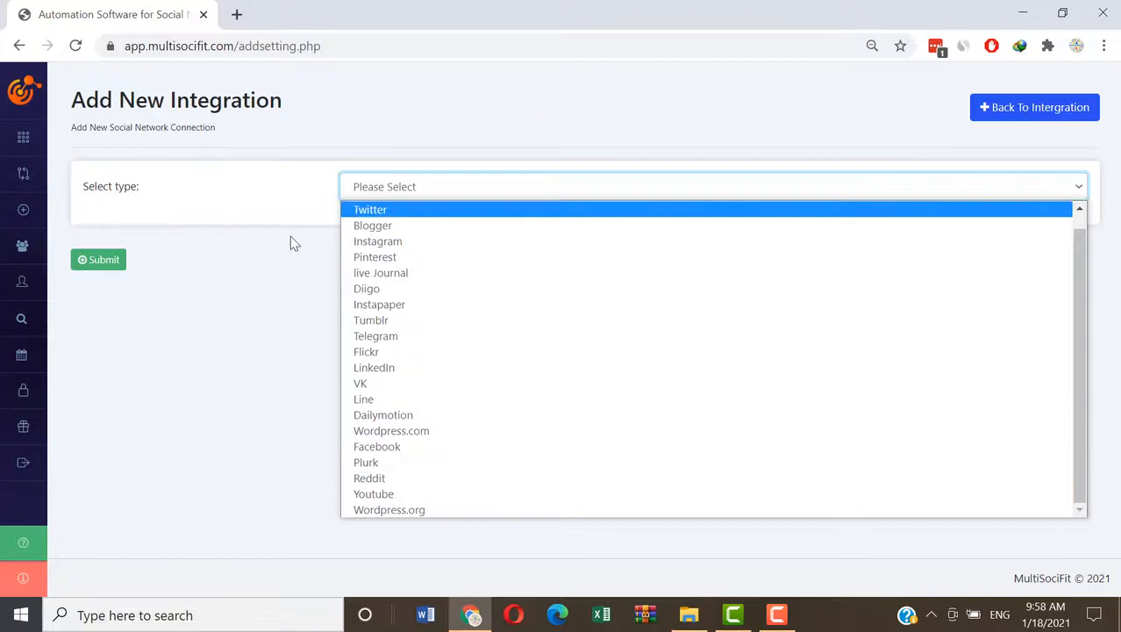
click(1036, 107)
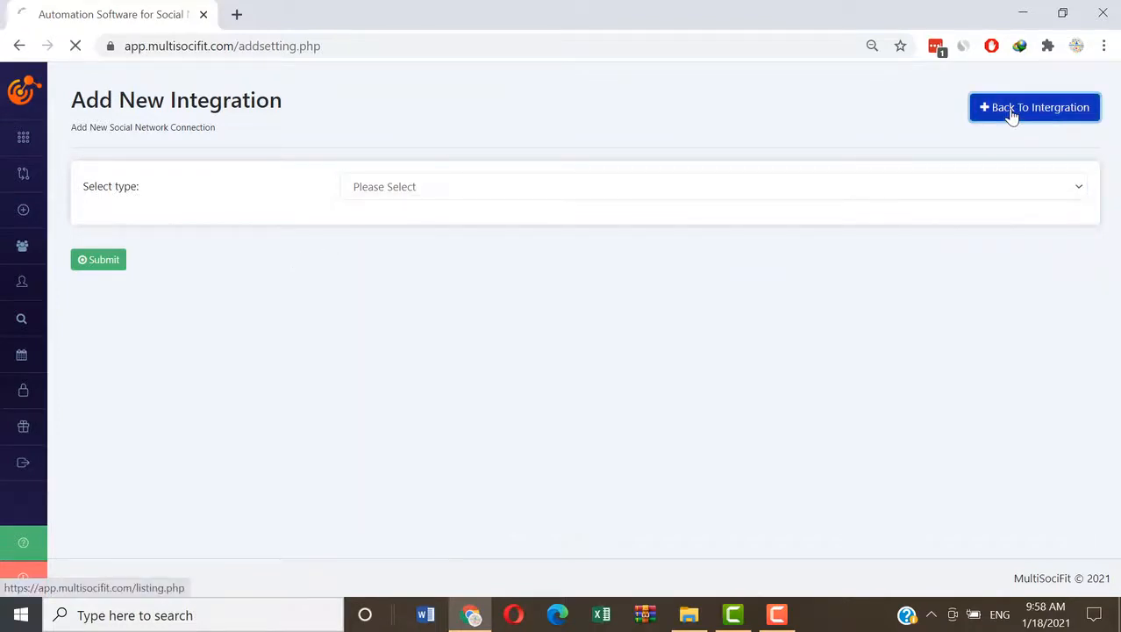
click(1035, 107)
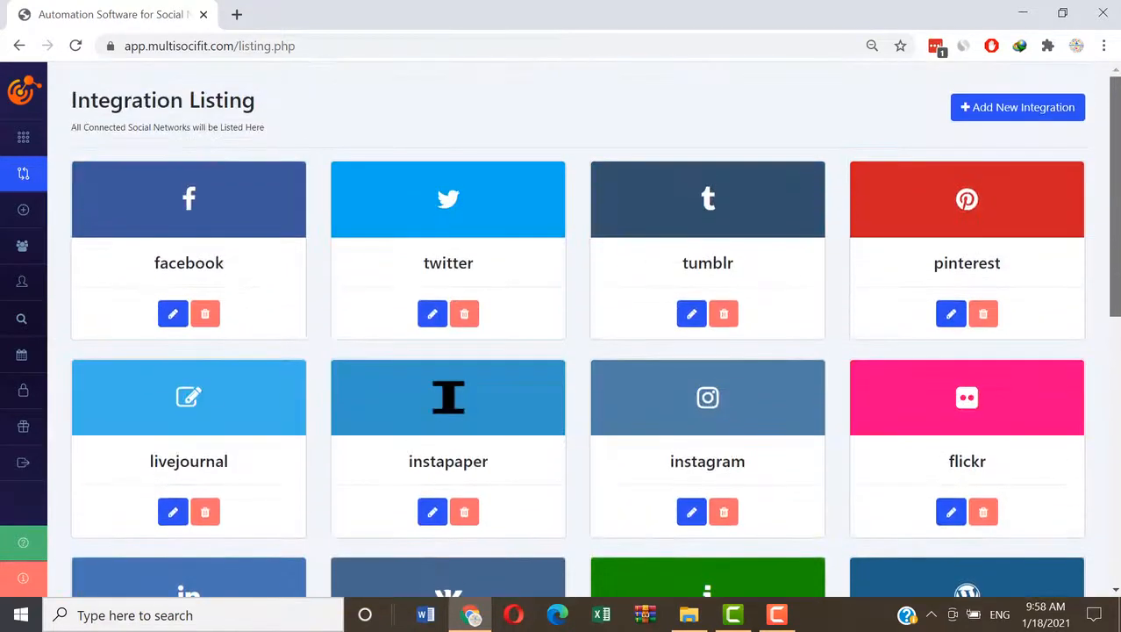
mouse_move(23, 211)
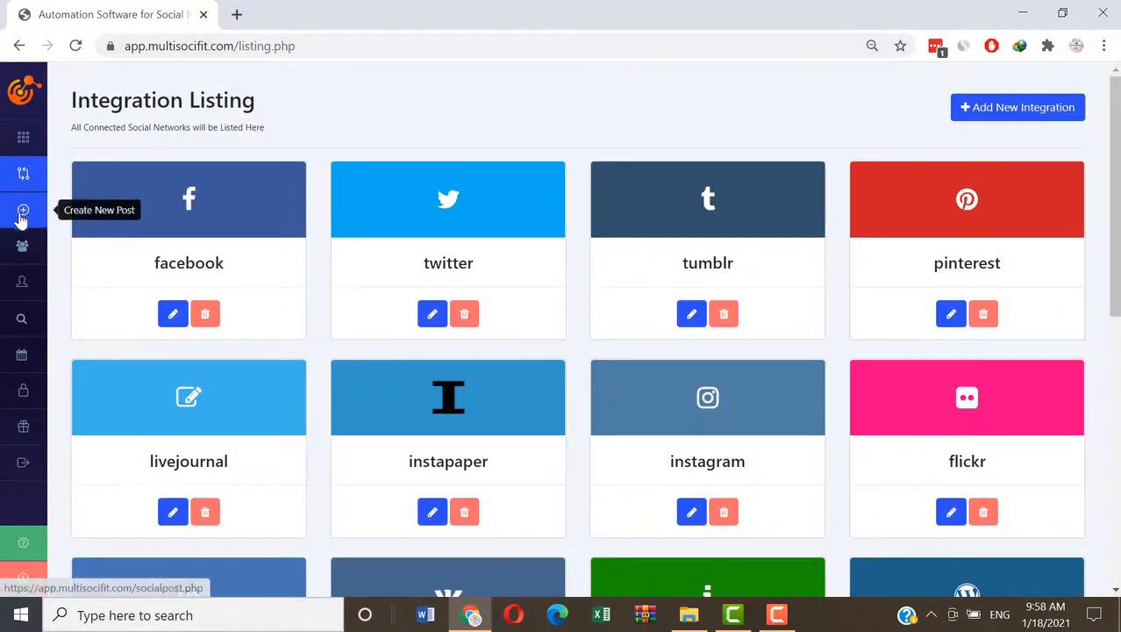
Step: Create a new post and give it the campaign title 'online marketing'
click(24, 211)
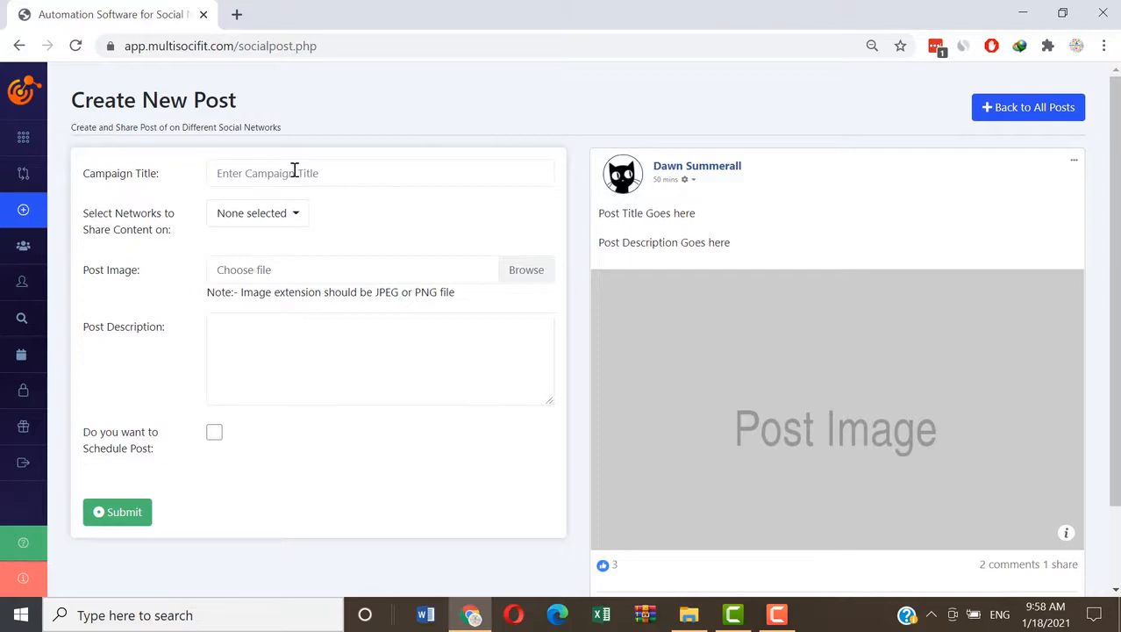
click(380, 174)
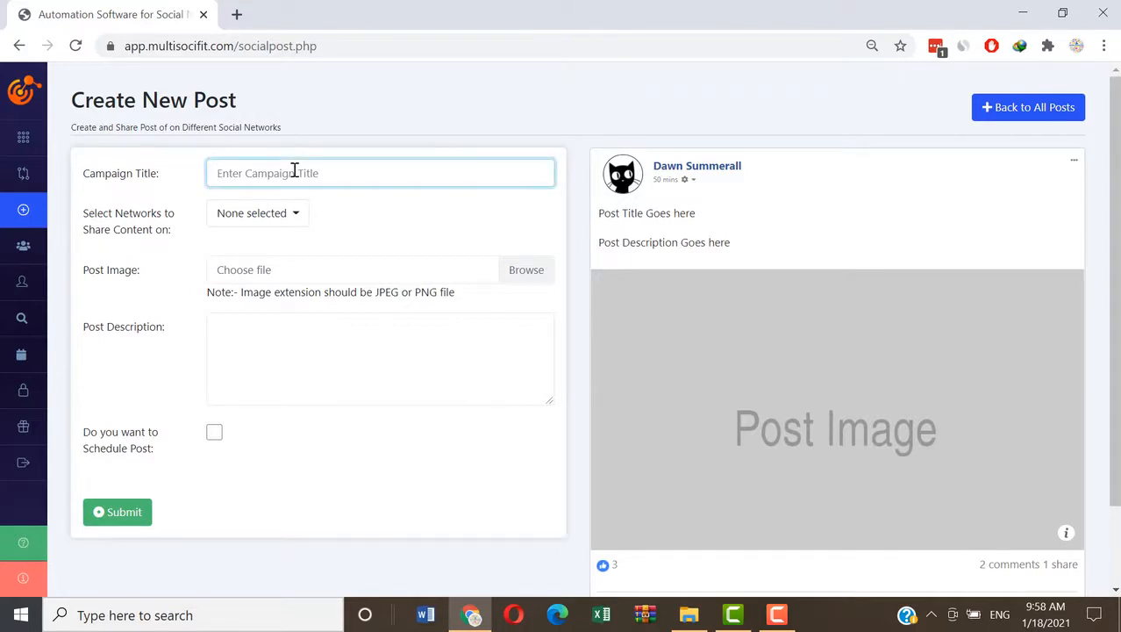
text(online marketing)
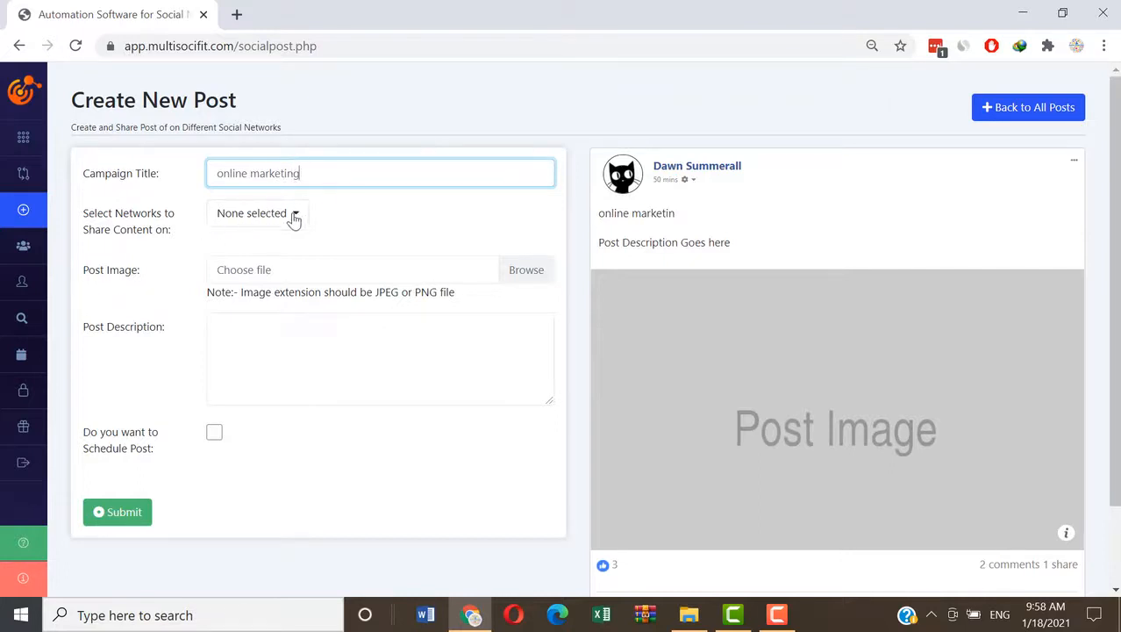
Step: Choose target networks Twitter, live Journal, Instapaper, Tumblr, Instagram and Facebook
click(256, 214)
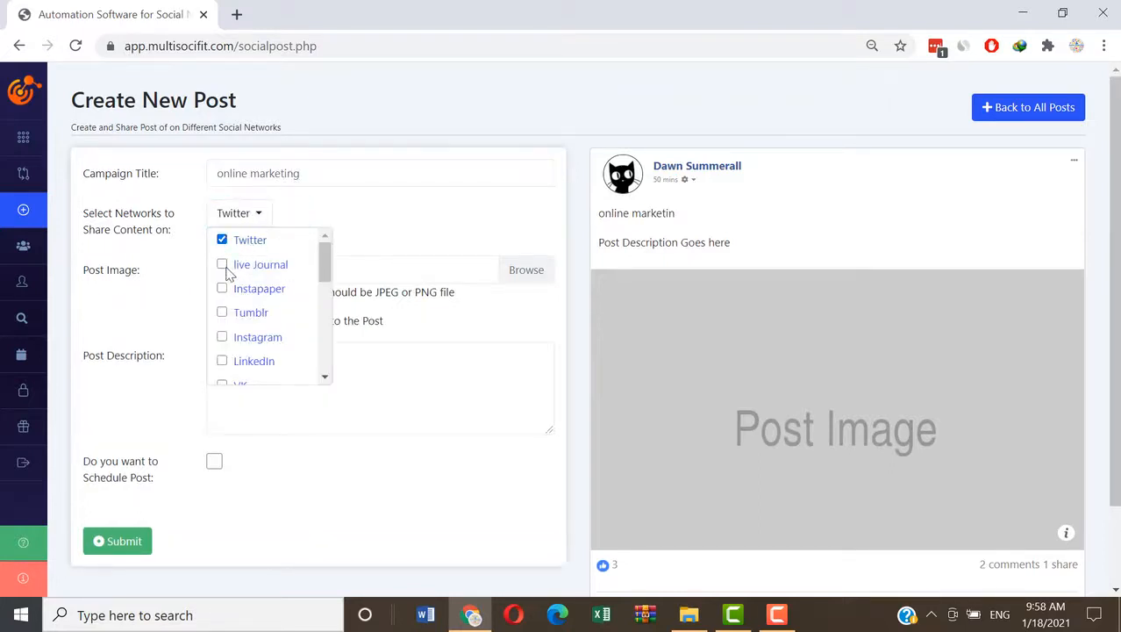
click(221, 312)
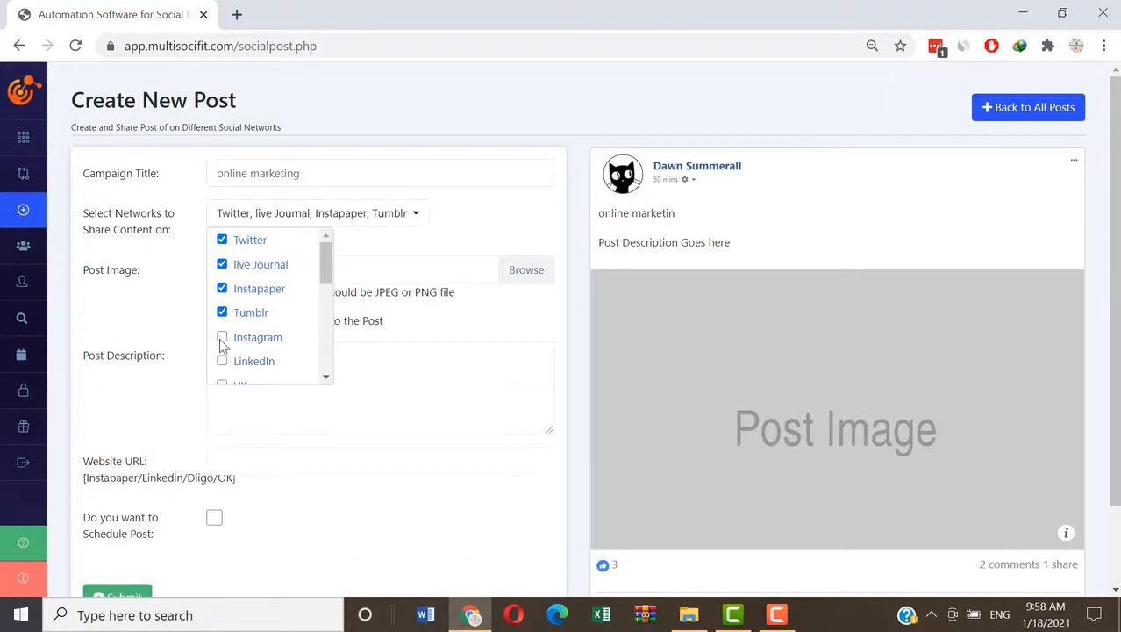
click(221, 337)
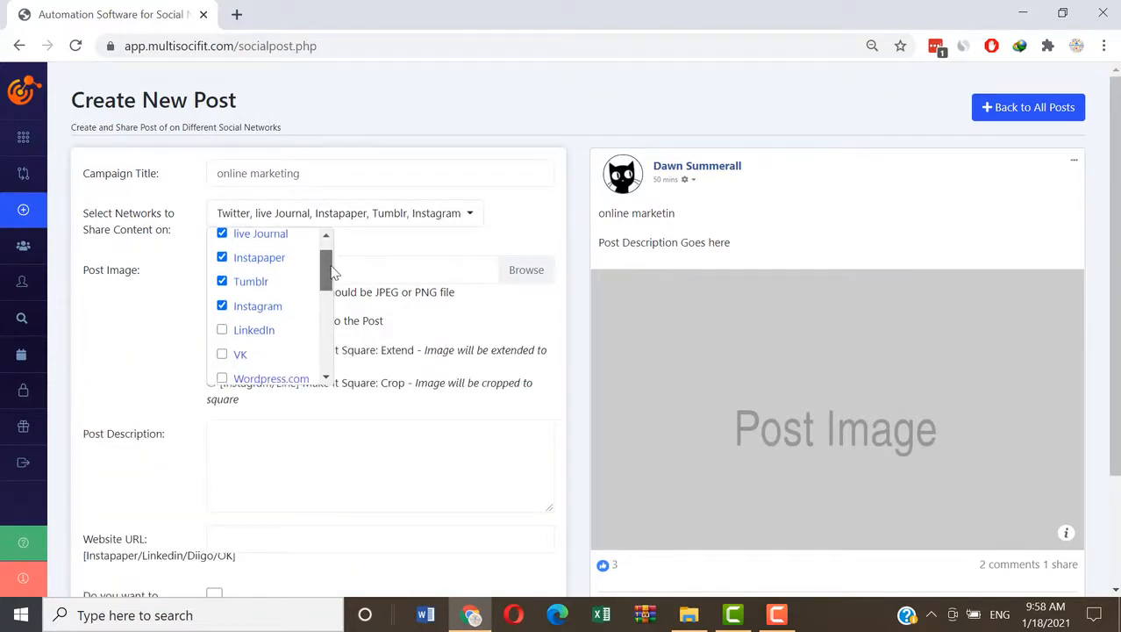
scroll(down, 3)
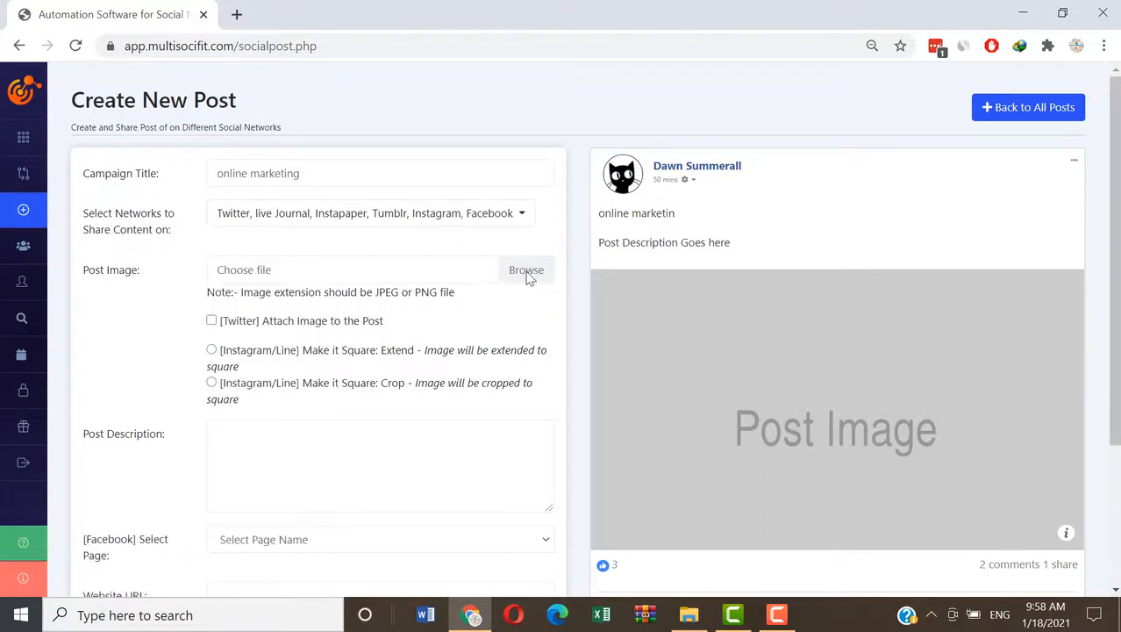
Step: Attach the online-marketing jpg from the Desktop as the post image
click(527, 270)
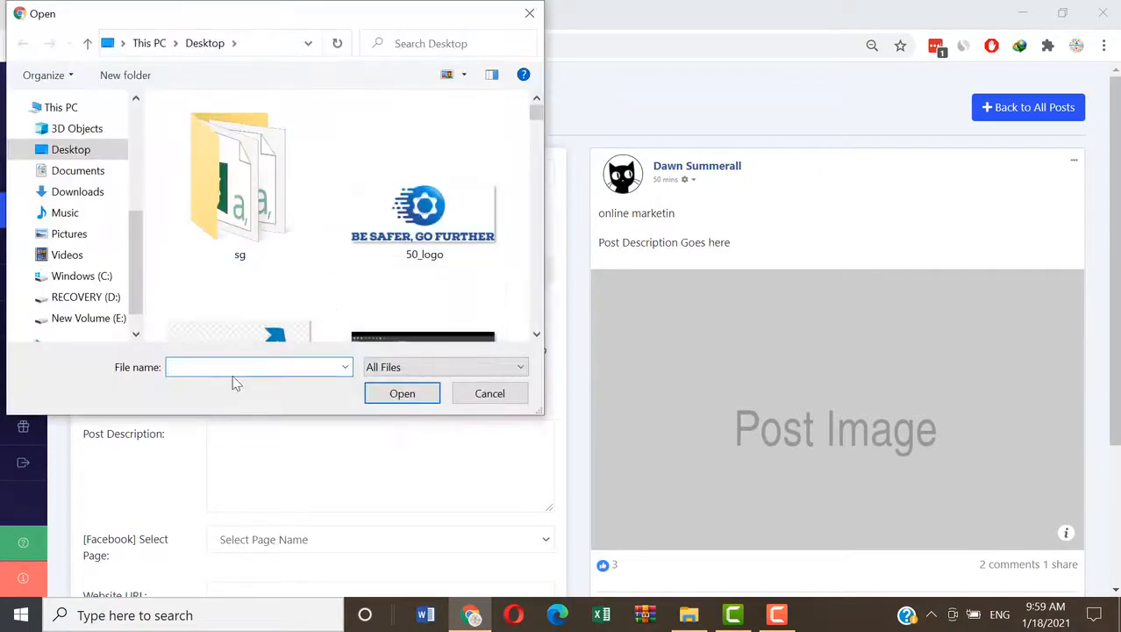
text(onl)
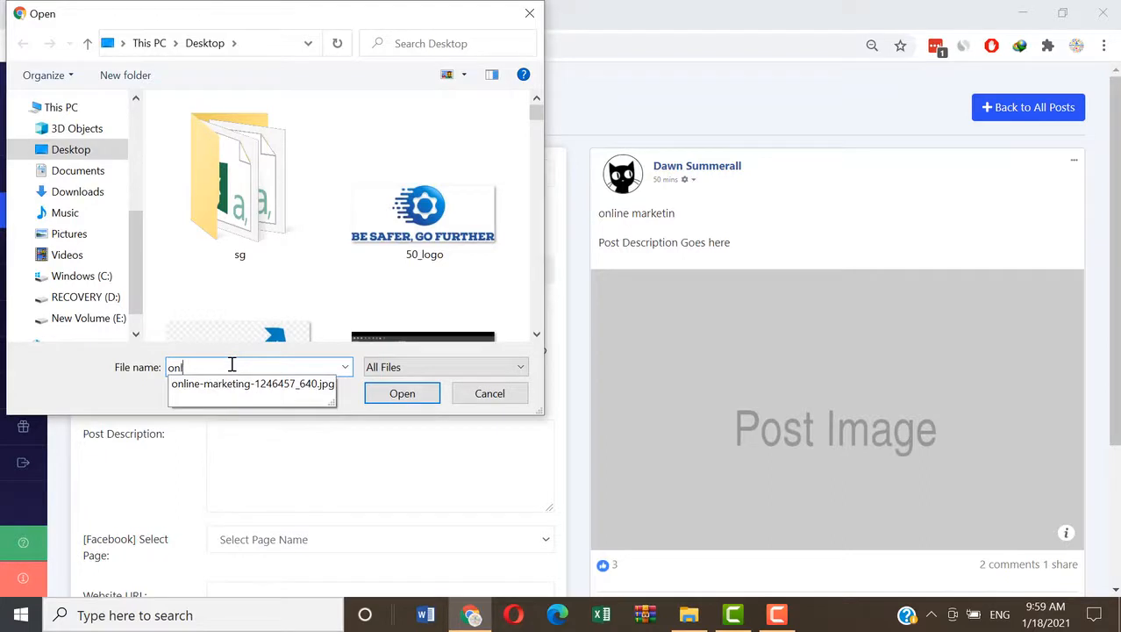
click(253, 382)
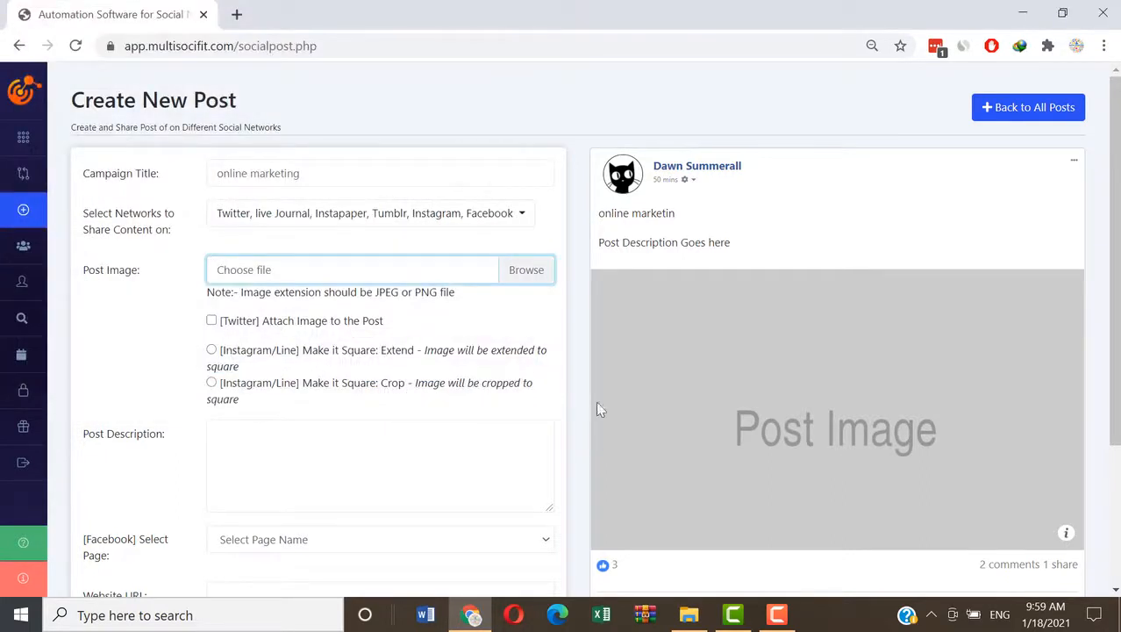
scroll(down, 3)
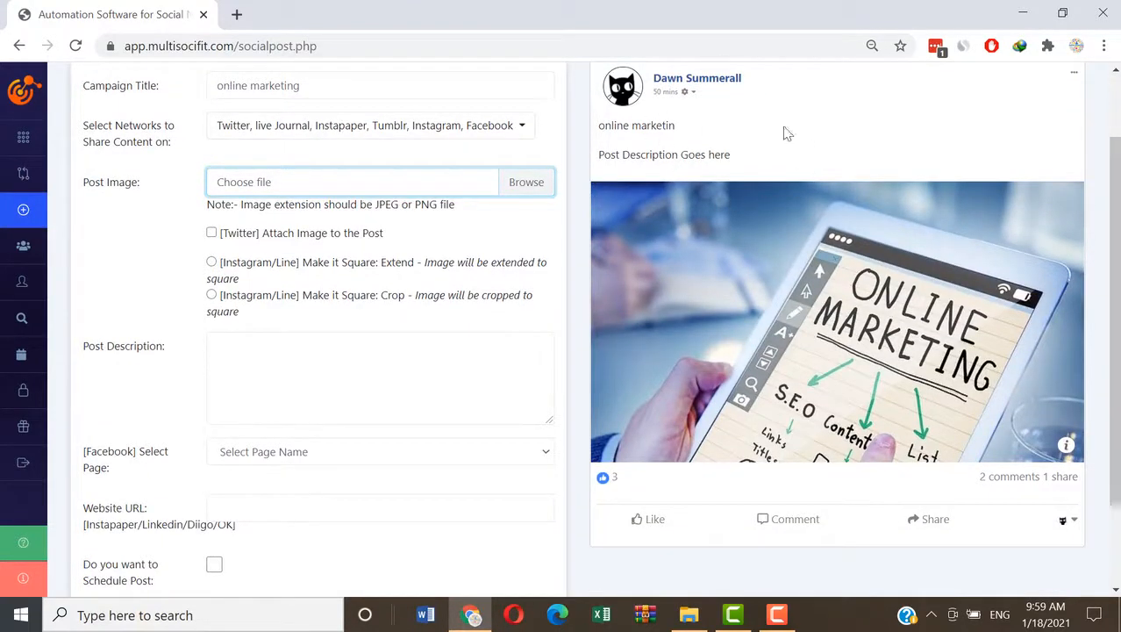
mouse_move(856, 363)
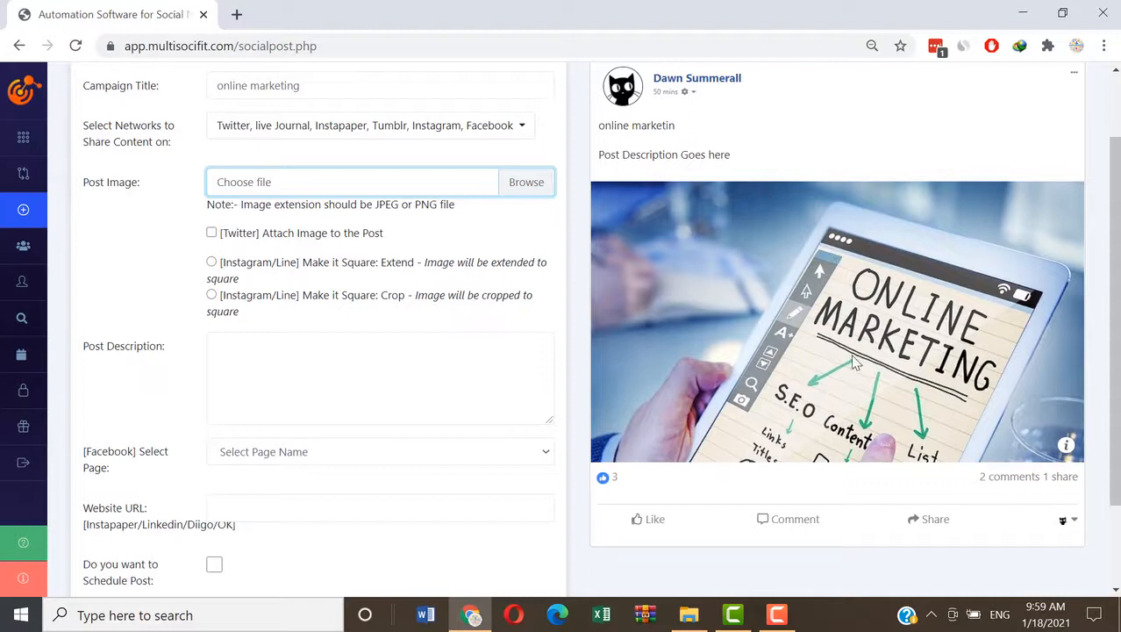
scroll(down, 3)
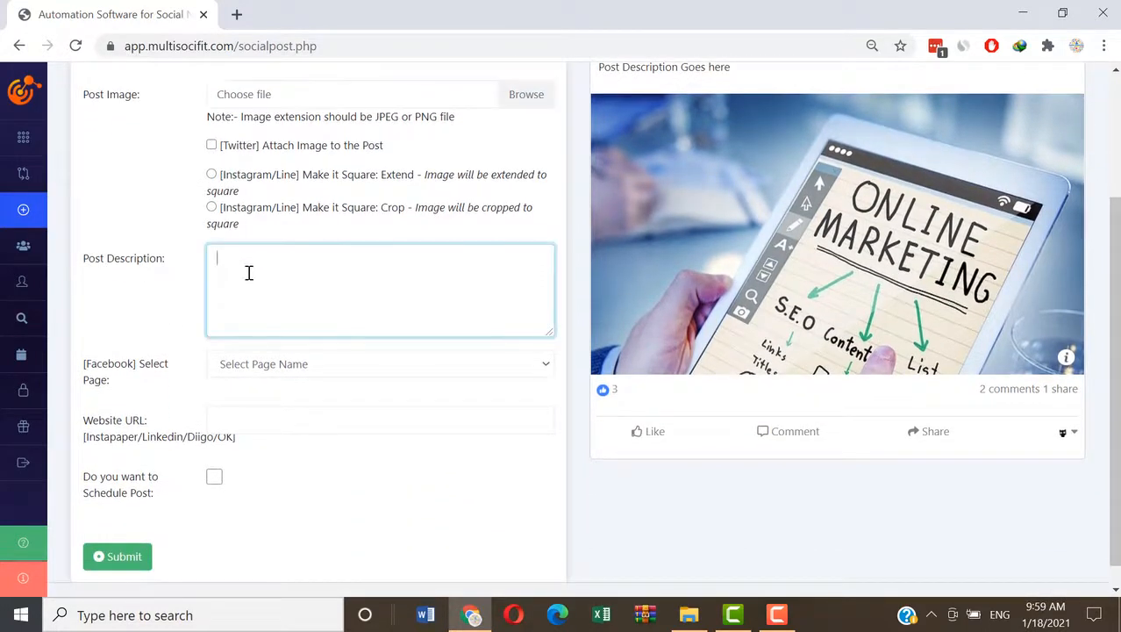
Step: Write the description 'How To Do Bulk Social Posting In 2021. Click Here To Learn More Details.' and tick scheduling
text(How)
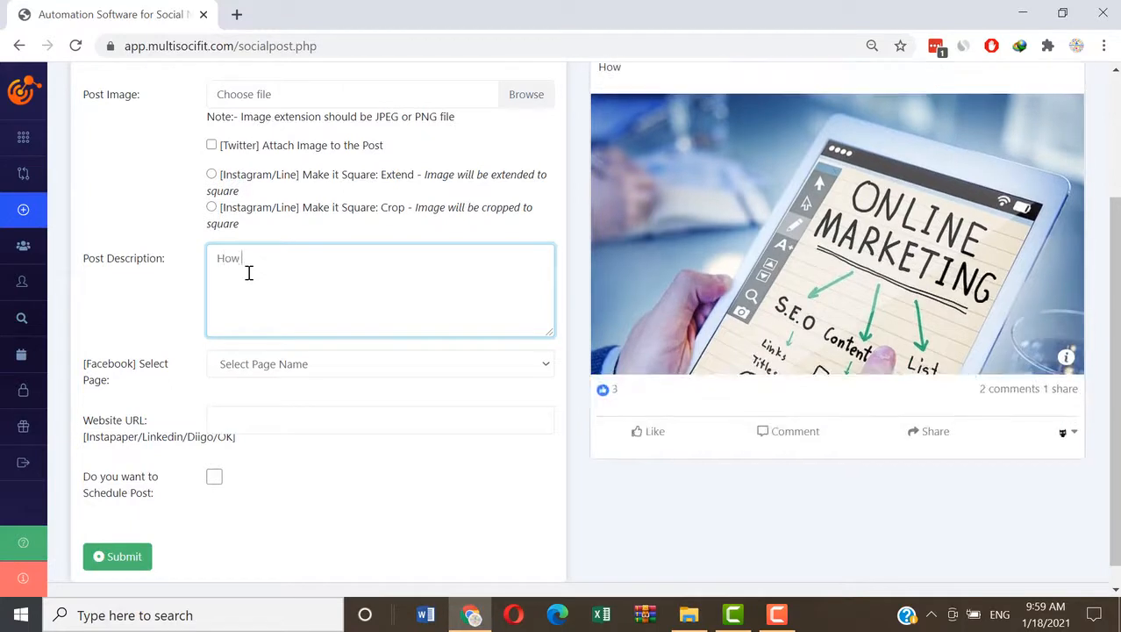
text(To Do Bu)
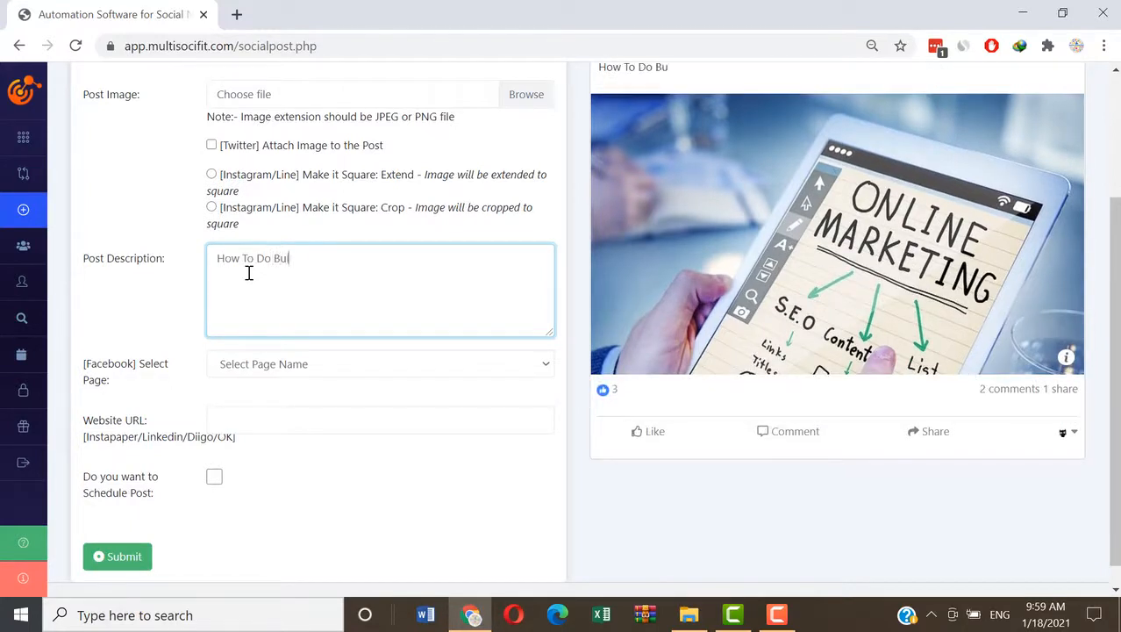
text(lk Social Posting In 20)
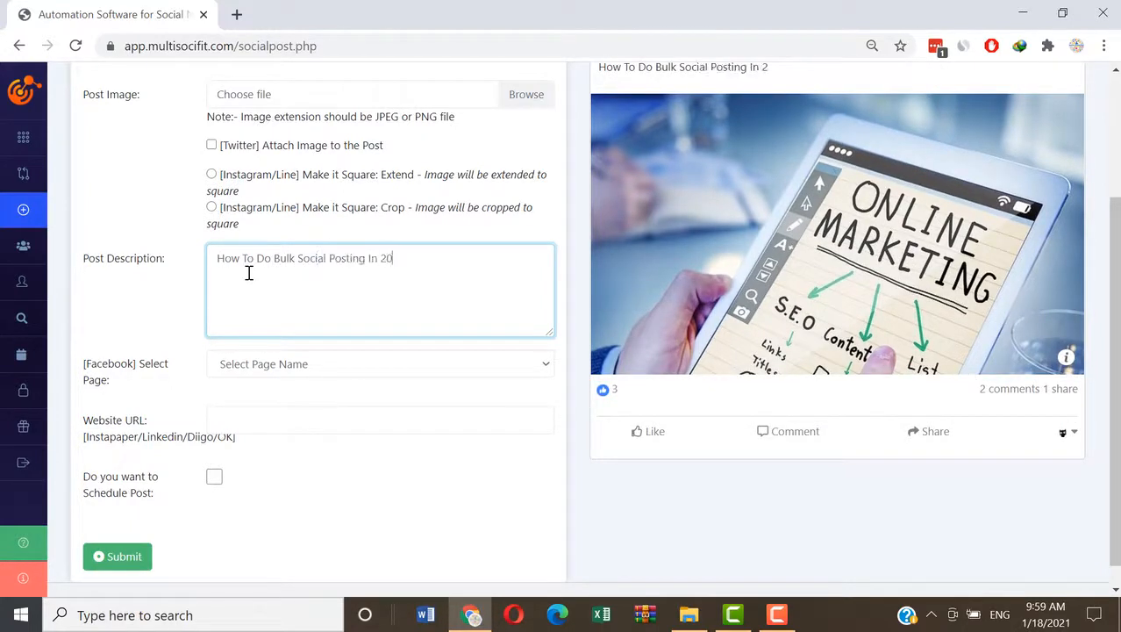
text(21. C)
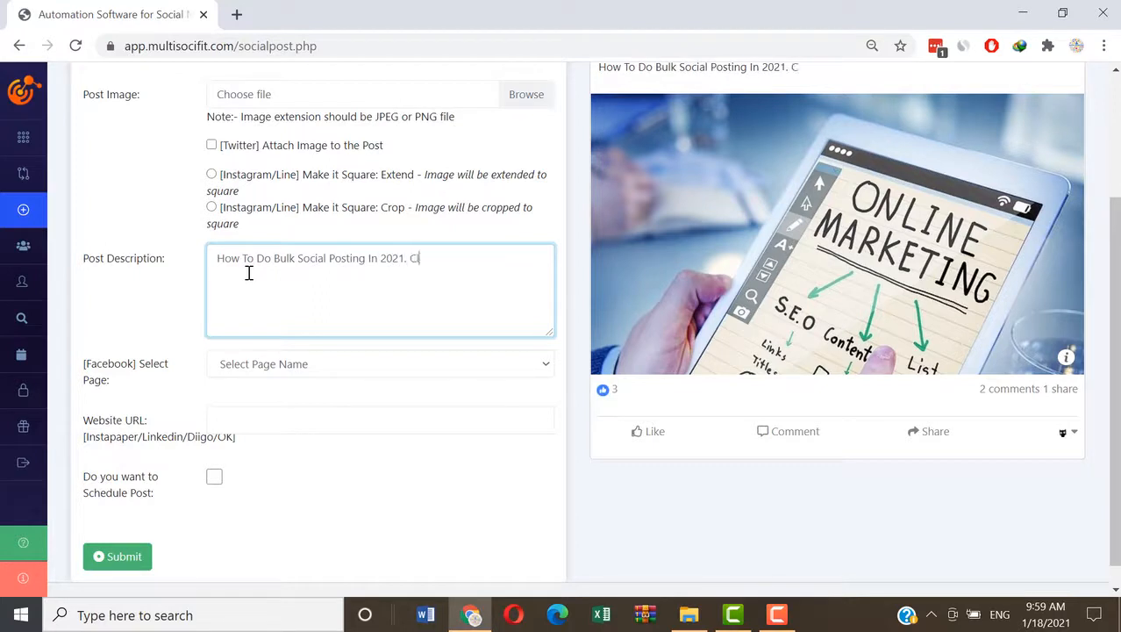
text(lick Here To Le)
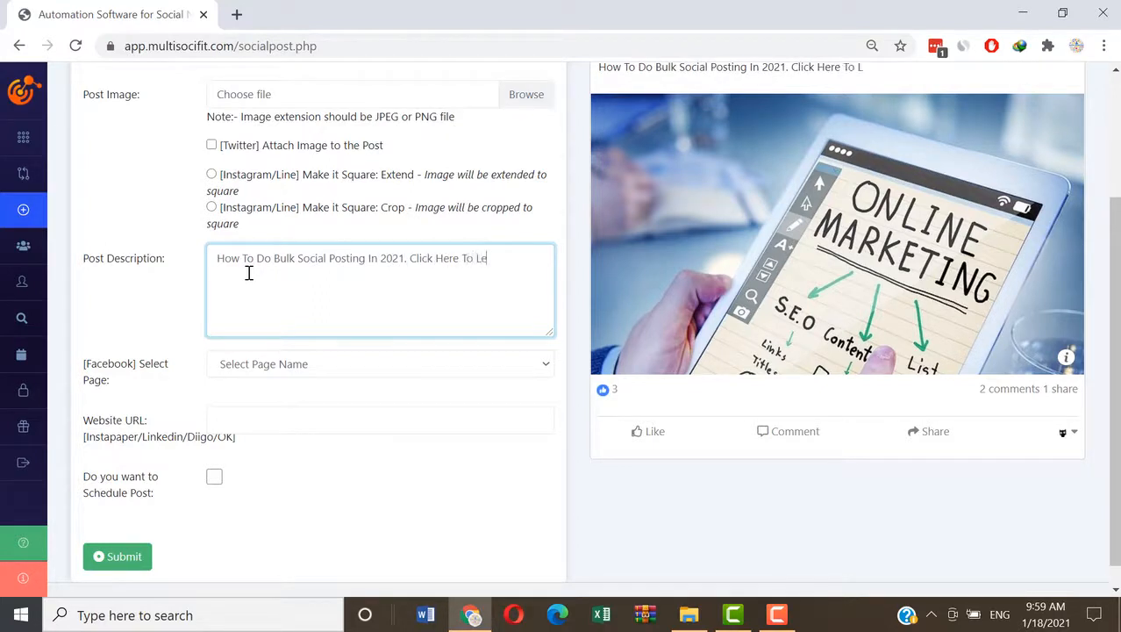
text(earn More X)
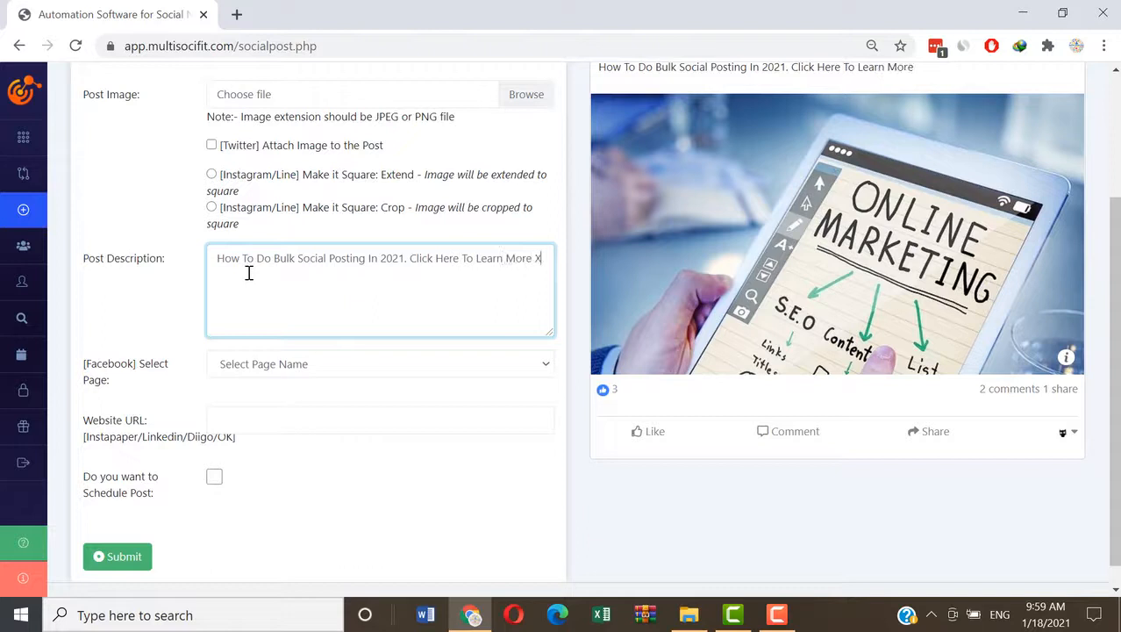
text(Details.)
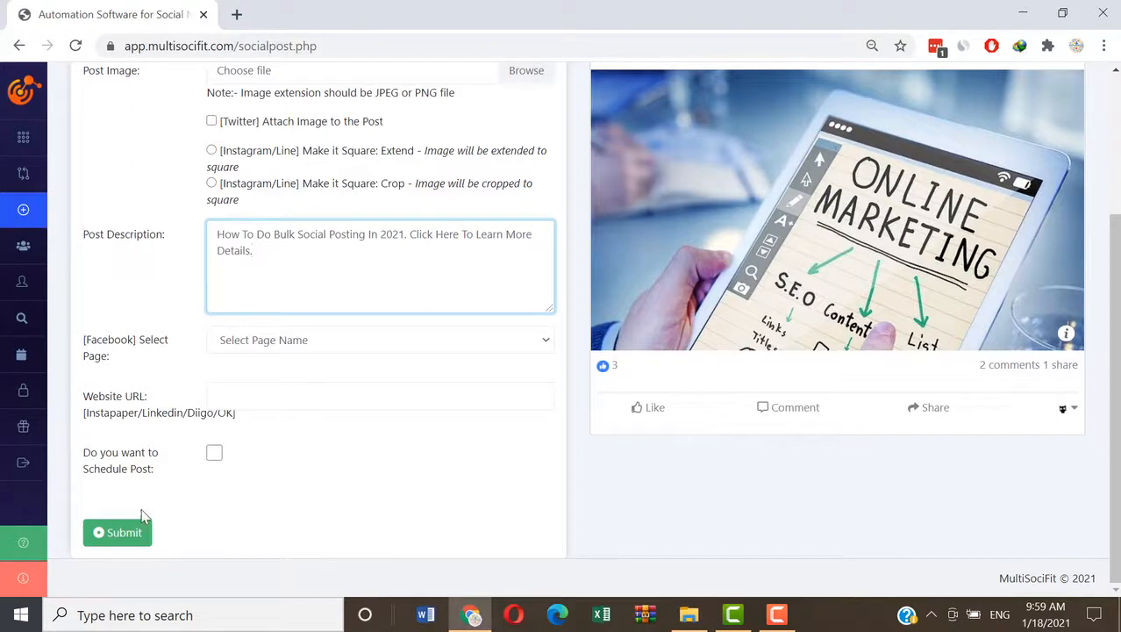
scroll(up, 3)
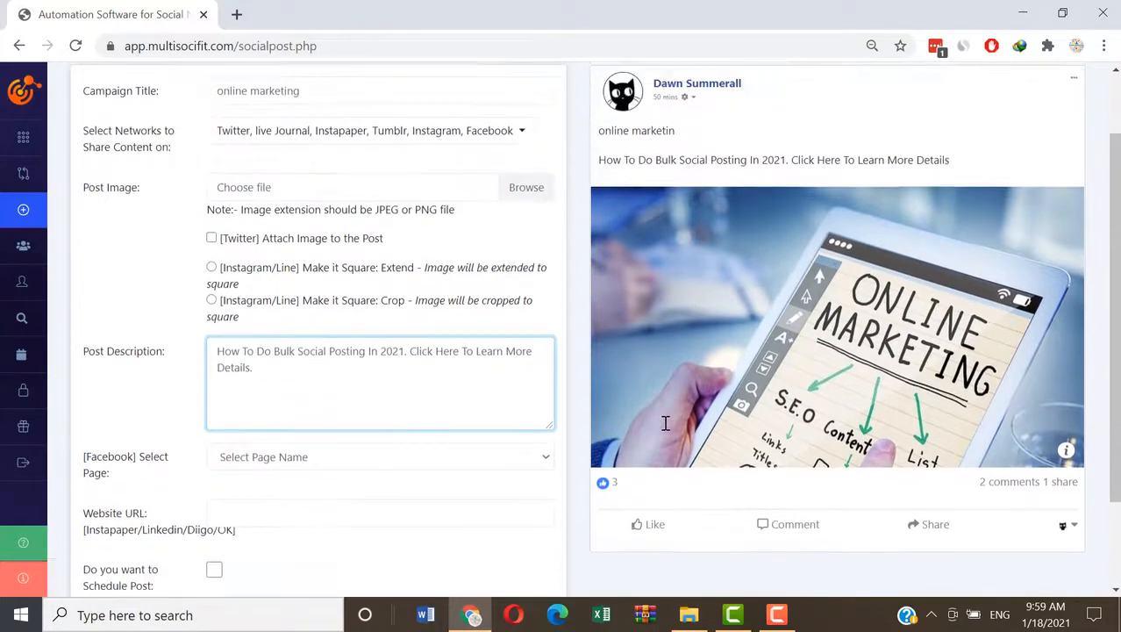
mouse_move(747, 159)
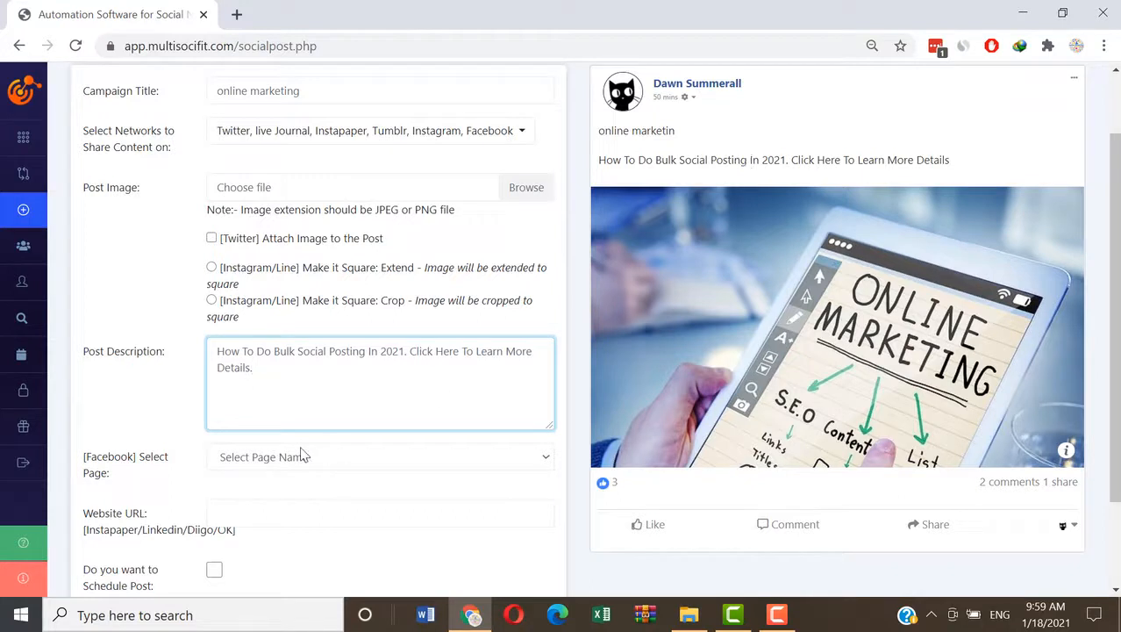
scroll(down, 3)
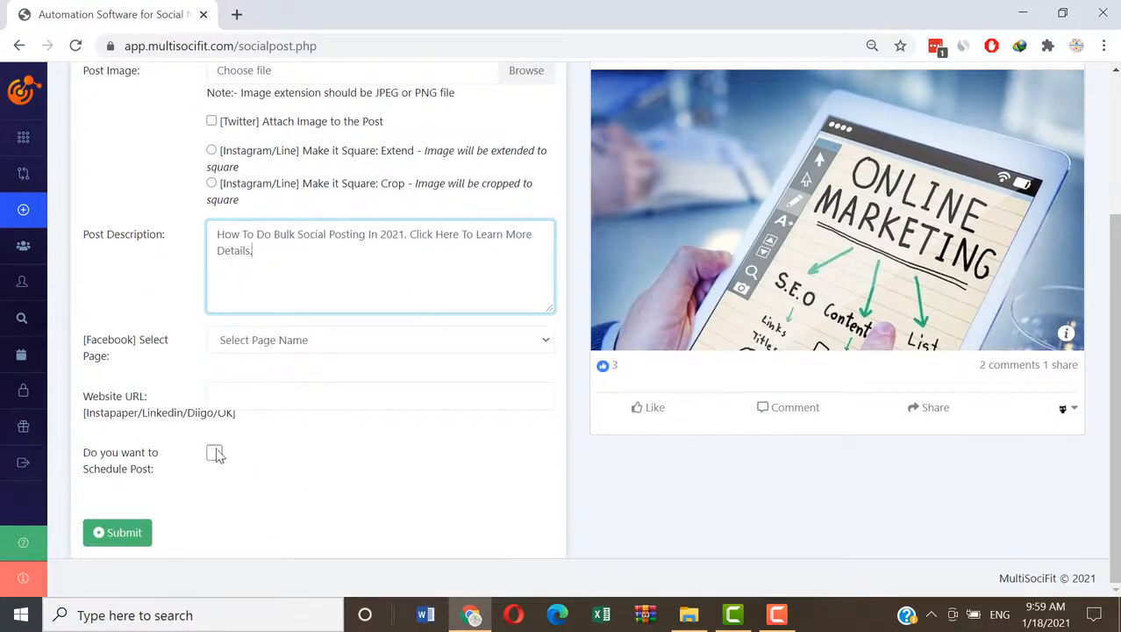
click(214, 452)
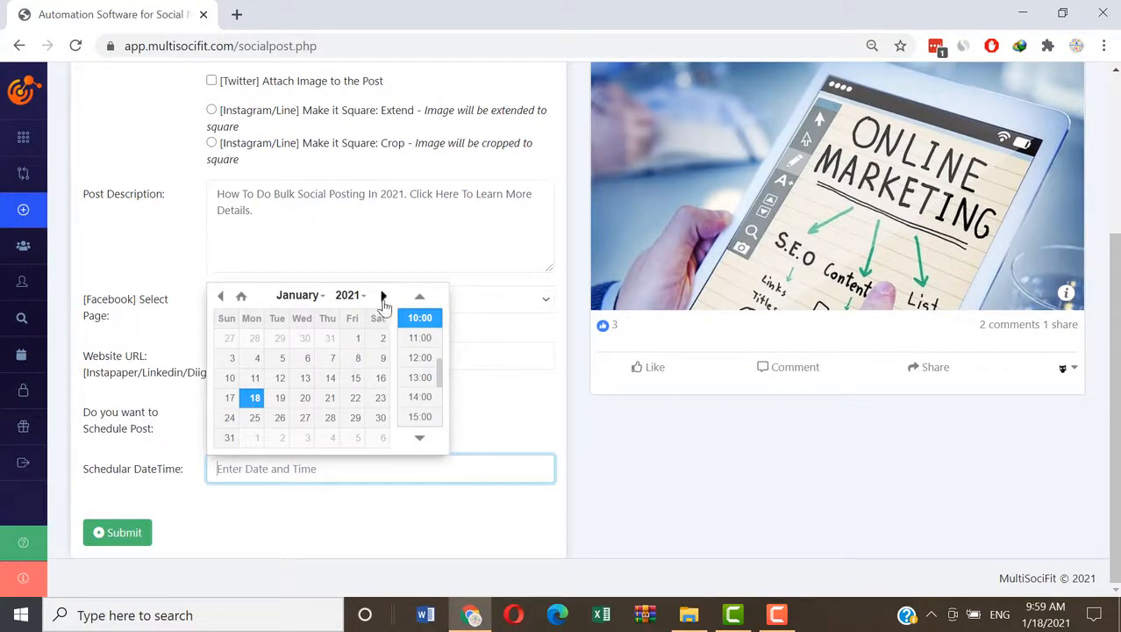
Step: Step the schedule date picker forward through later months toward October
click(383, 295)
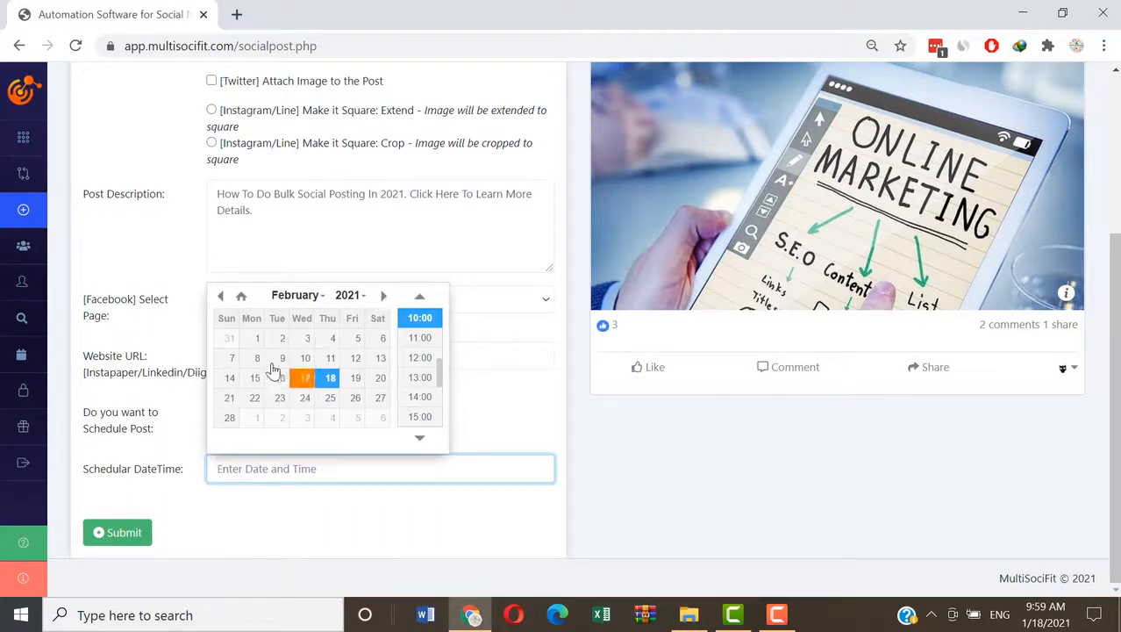
click(383, 294)
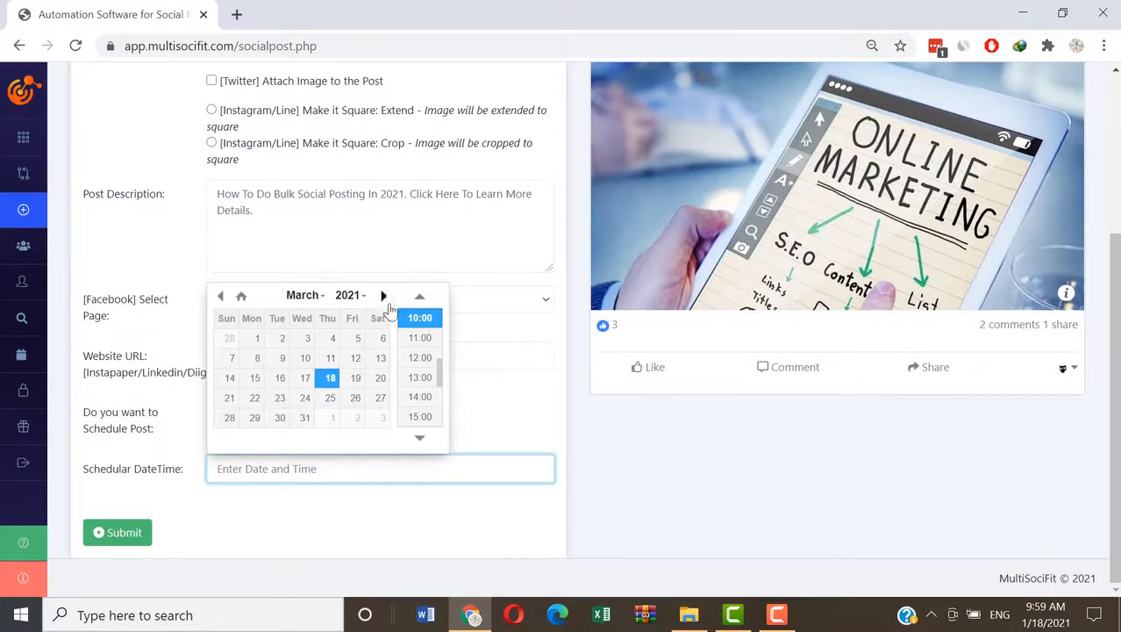
click(382, 294)
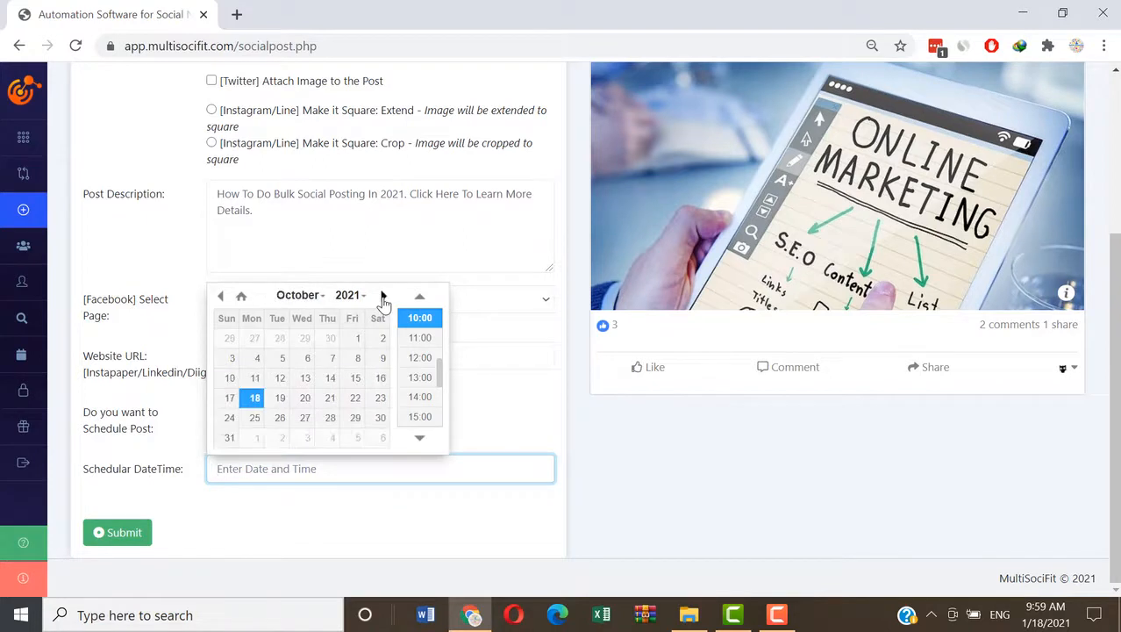
click(382, 295)
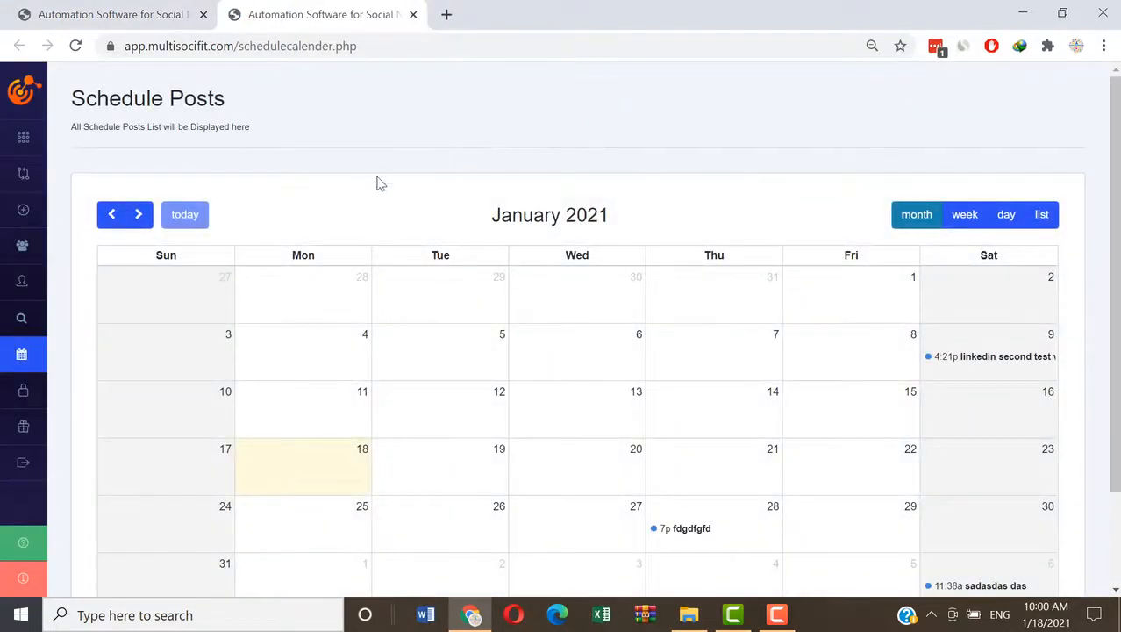
Step: Switch from the schedule calendar to the Trending Content page
scroll(down, 3)
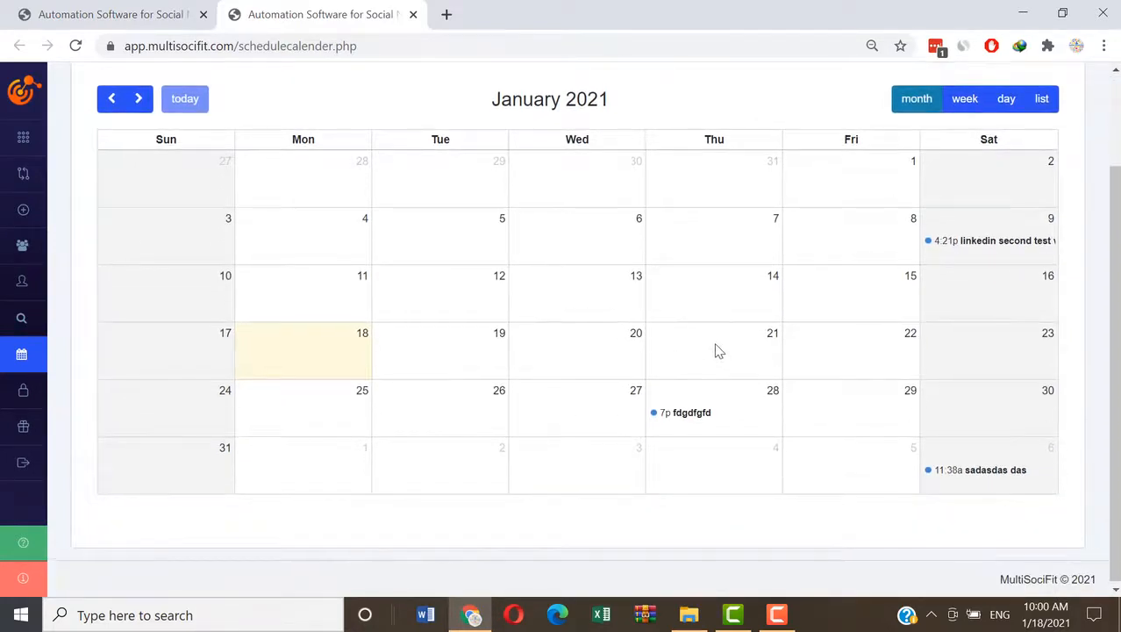
scroll(up, 3)
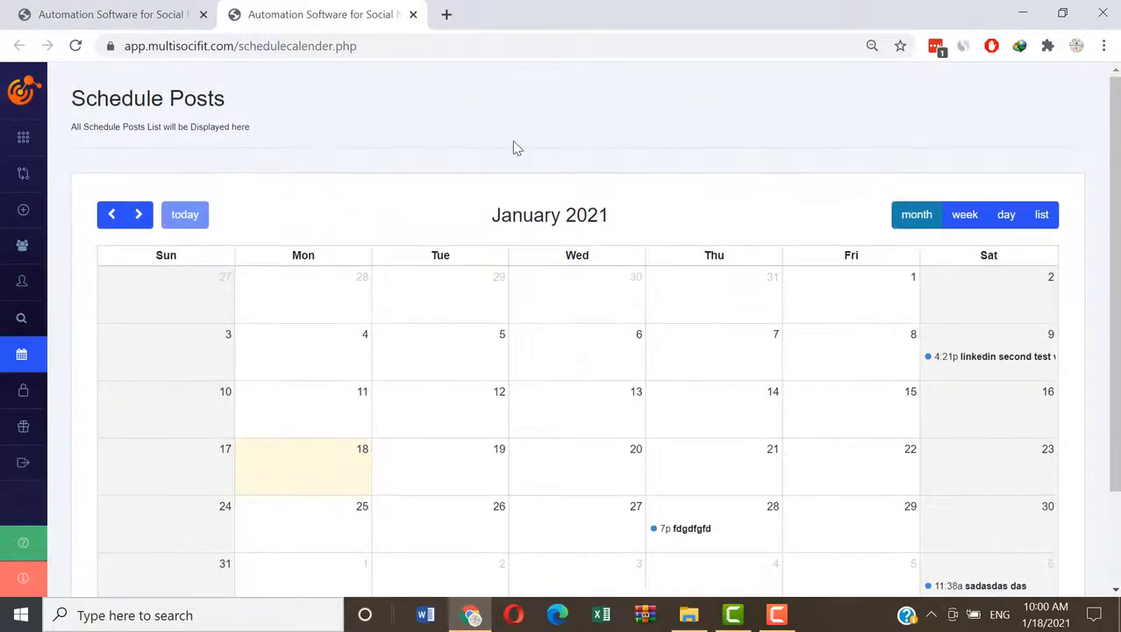
mouse_move(615, 140)
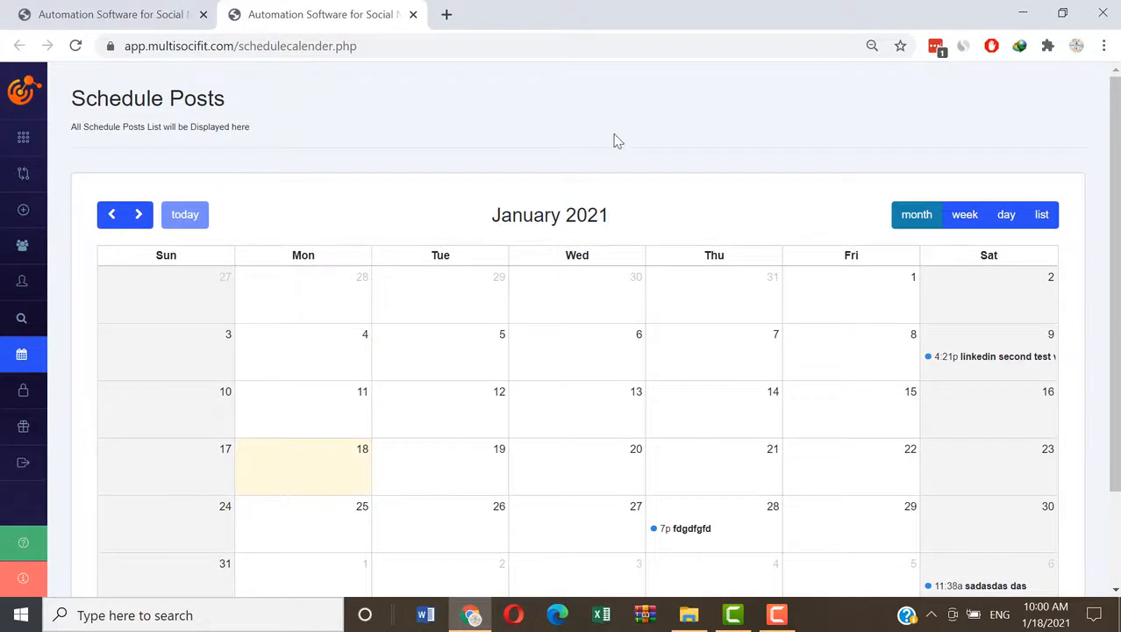
mouse_move(21, 318)
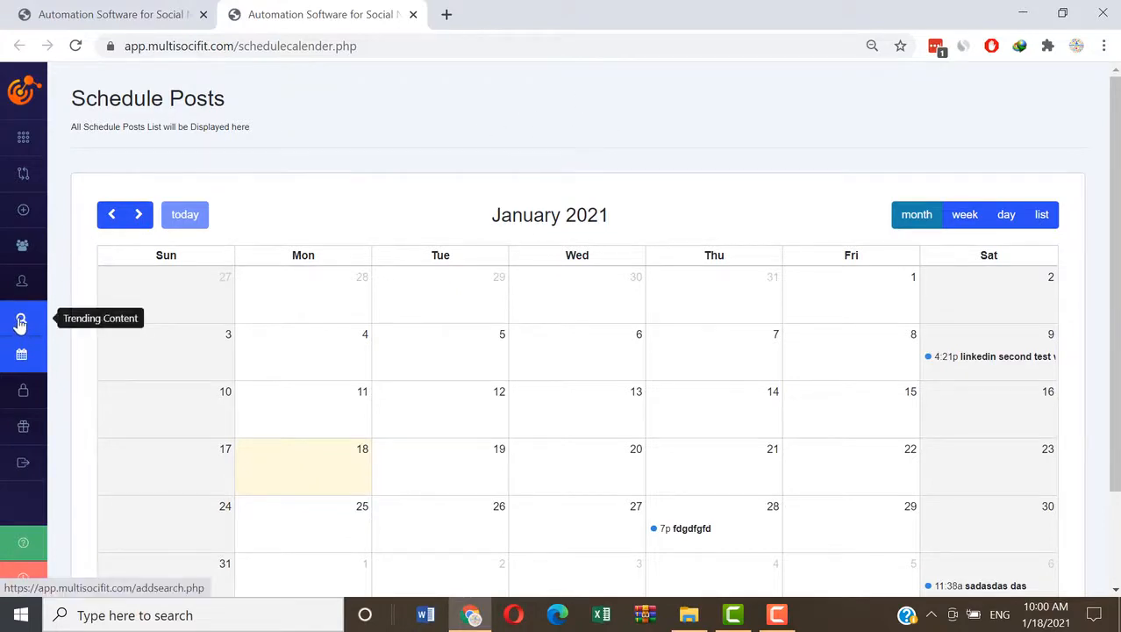
click(23, 323)
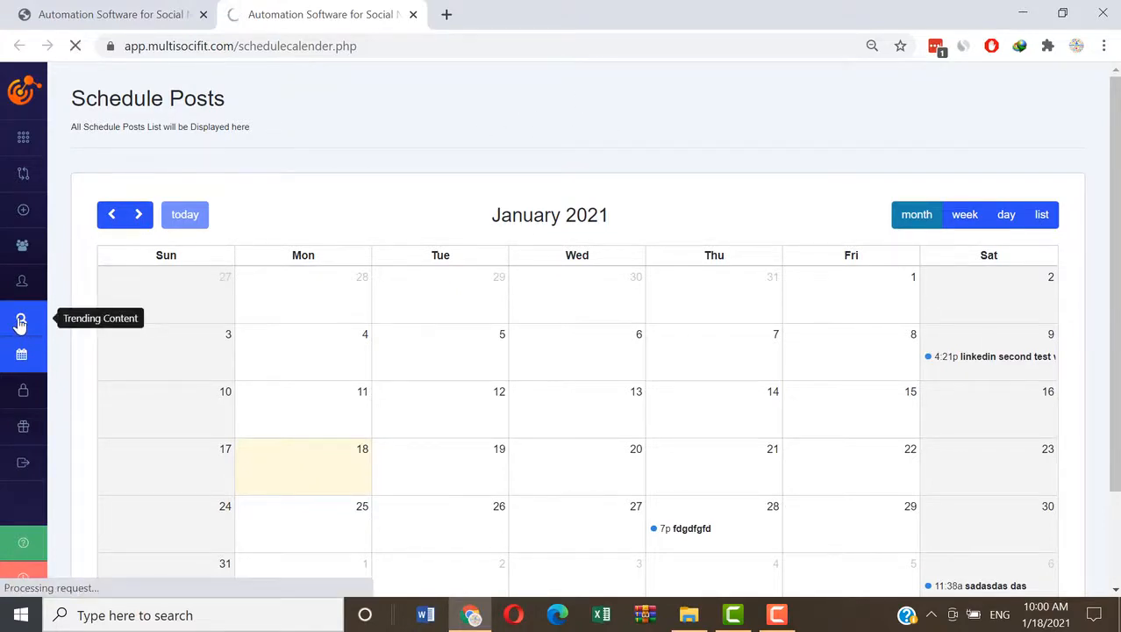
click(21, 323)
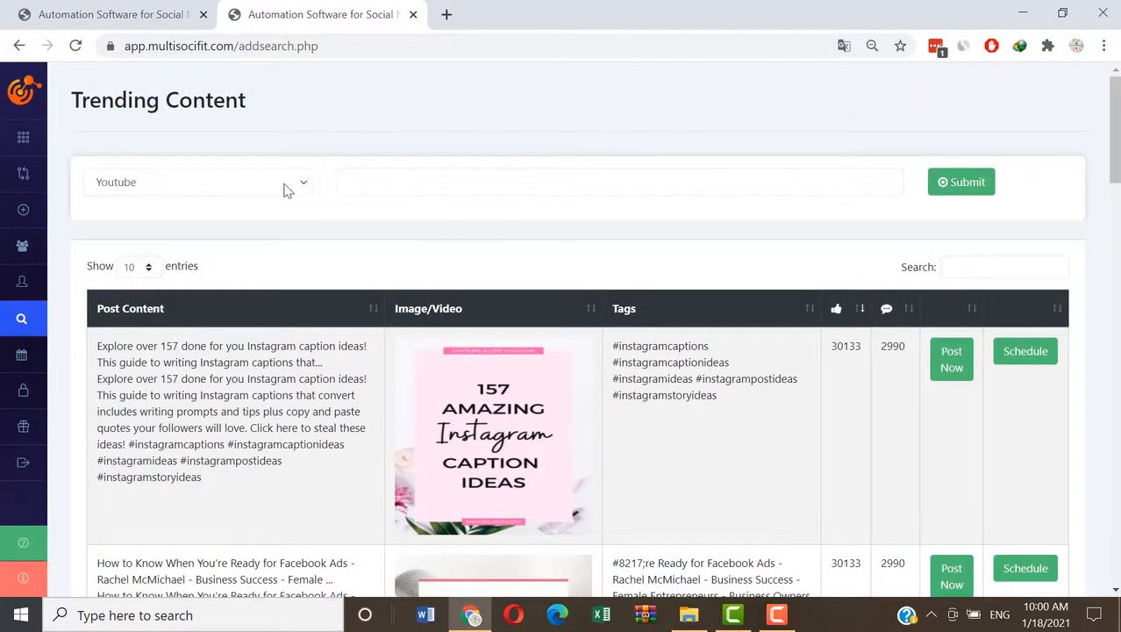
Step: Filter trending content to Pinterest posts matching the keyword 'online'
click(196, 180)
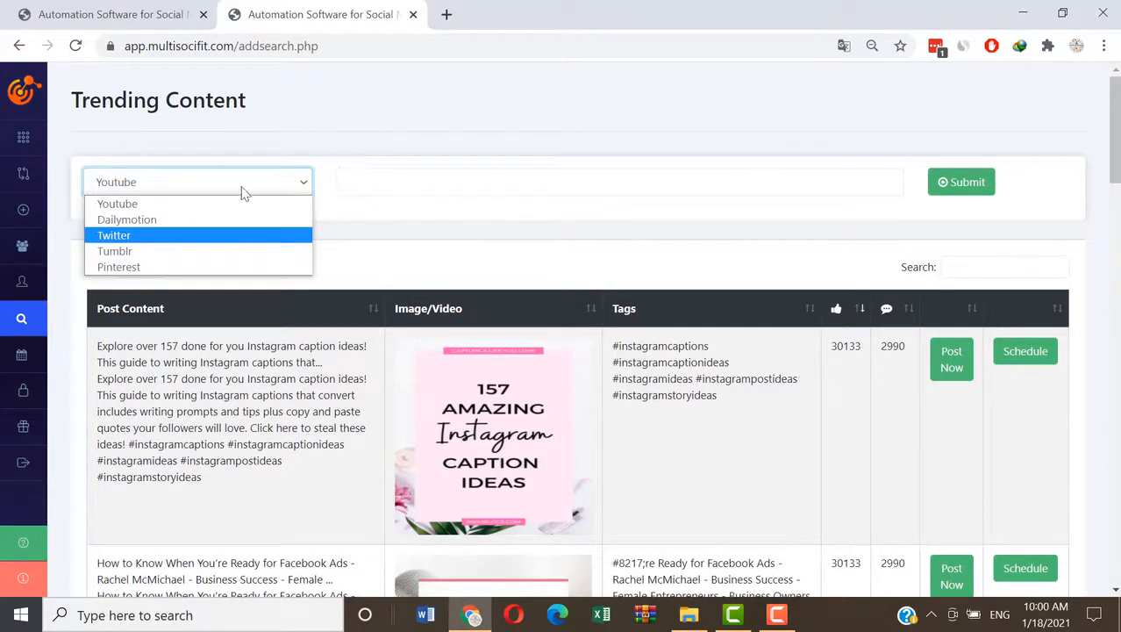
mouse_move(120, 267)
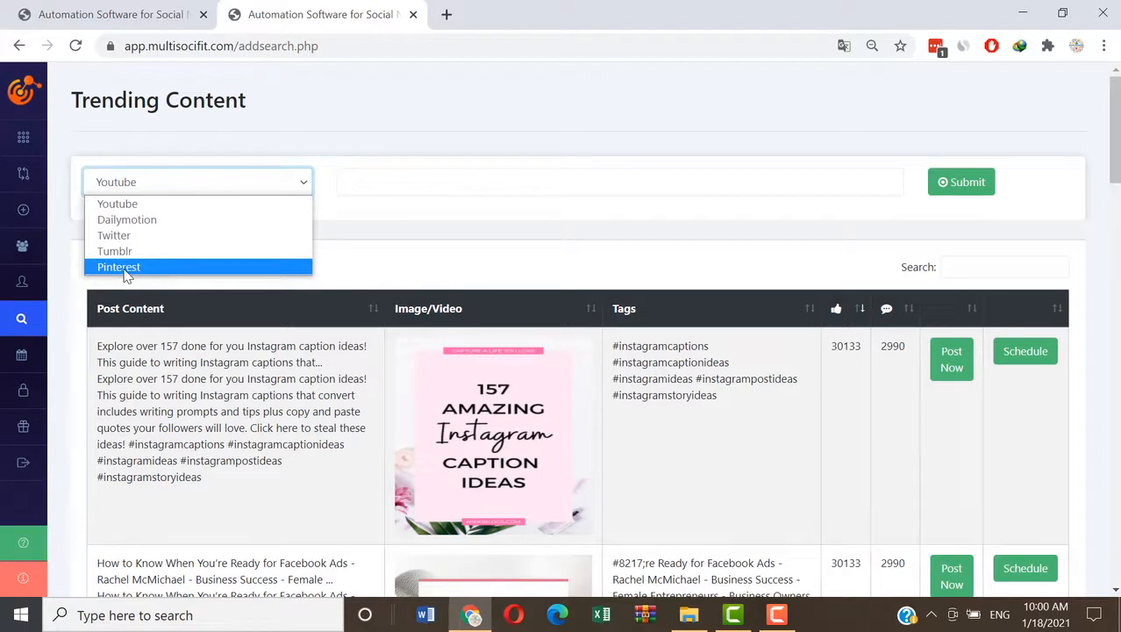
click(119, 267)
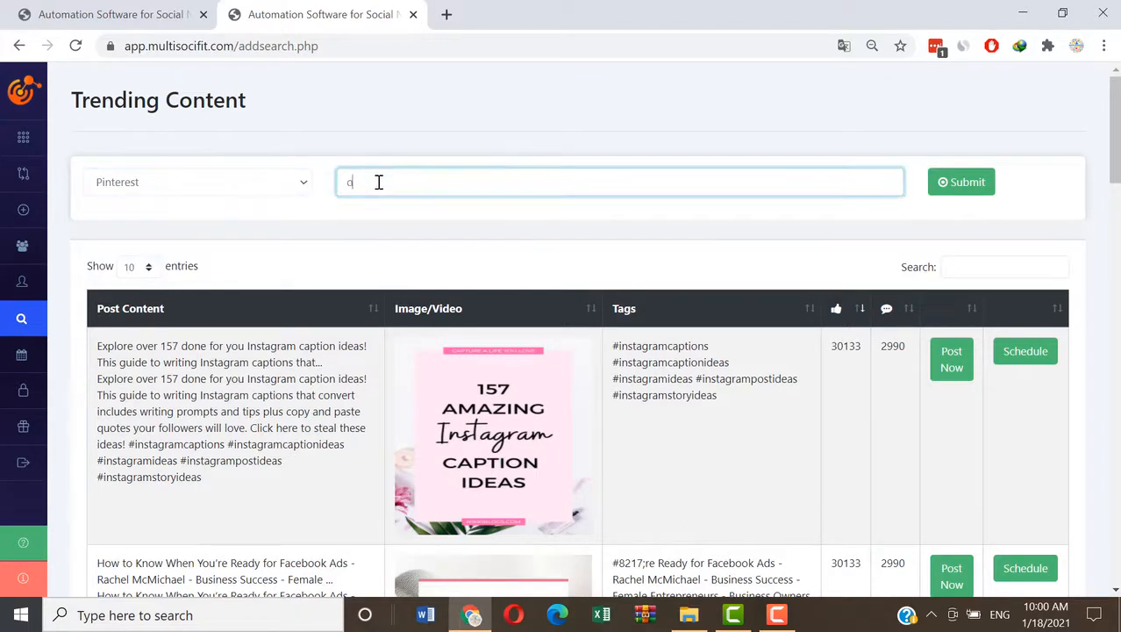
text(online)
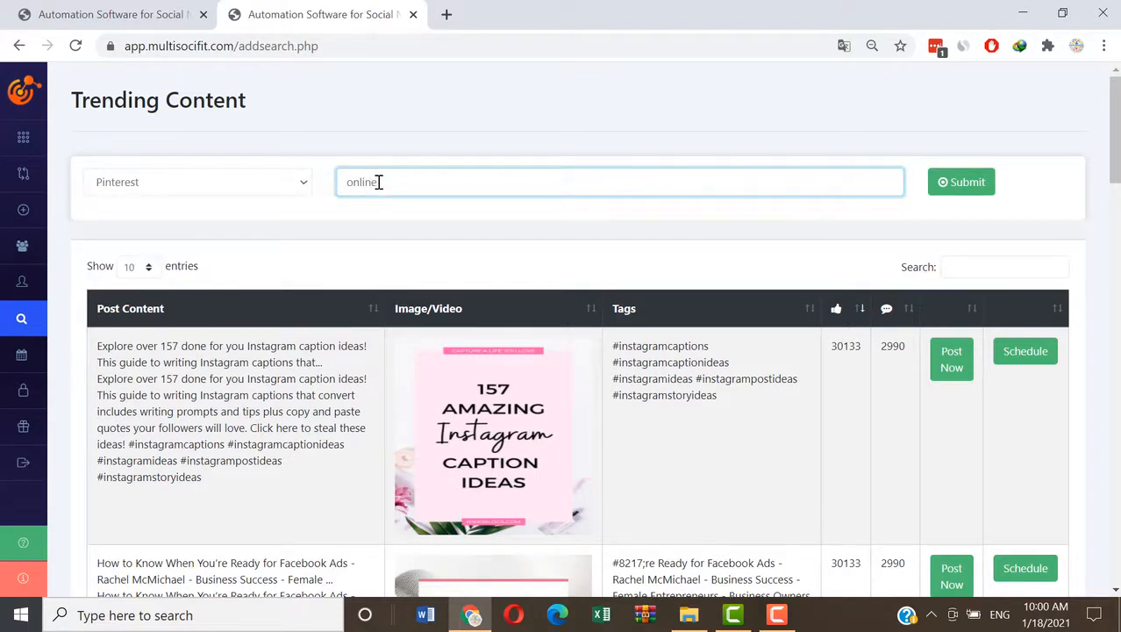
scroll(down, 3)
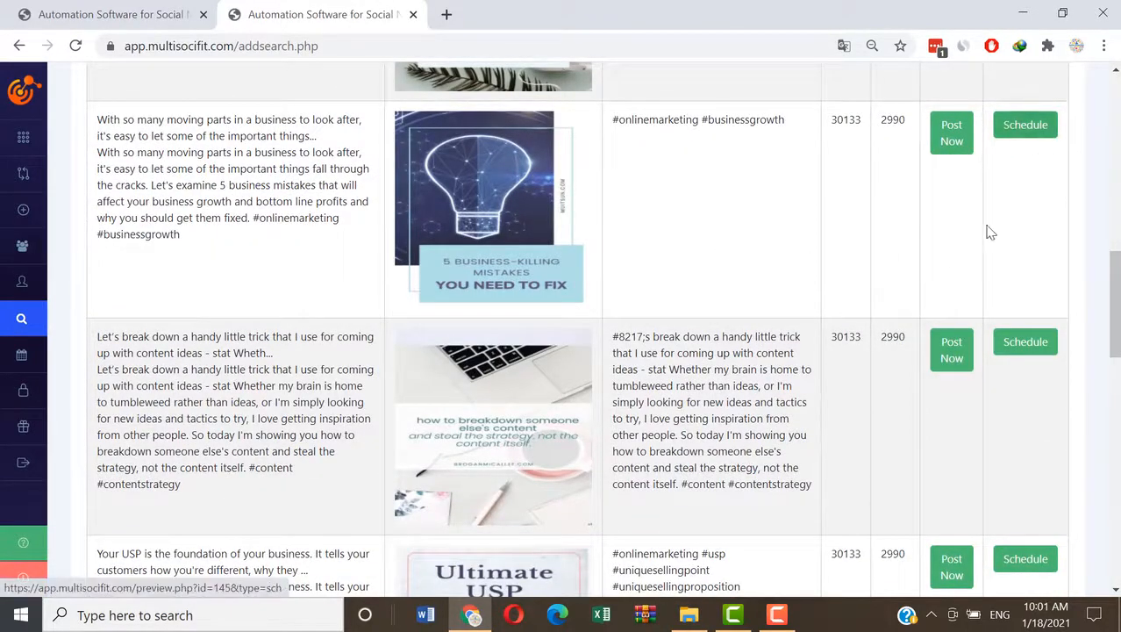
mouse_move(1025, 125)
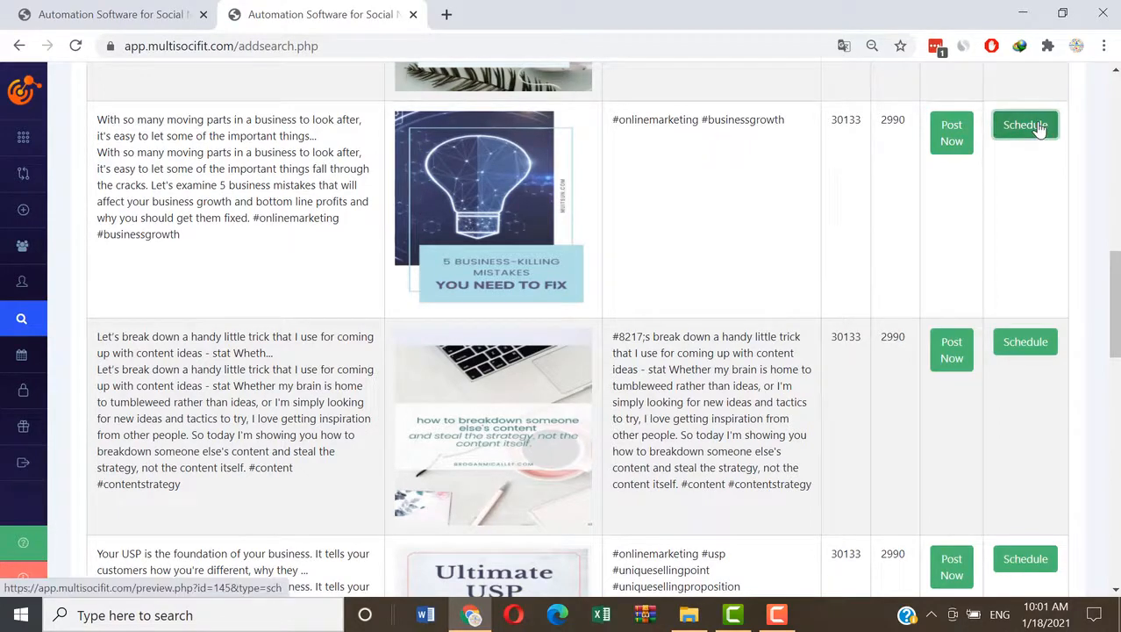
Step: Schedule the '5 business-killing mistakes' post and inspect its networks dropdown and date picker
click(1025, 123)
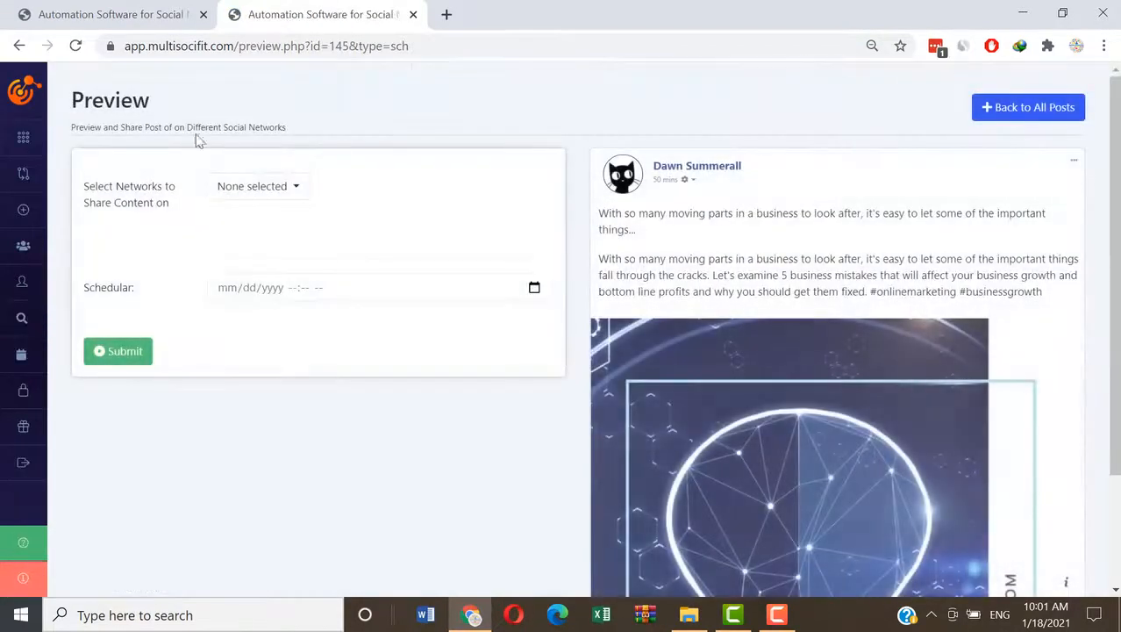
scroll(down, 3)
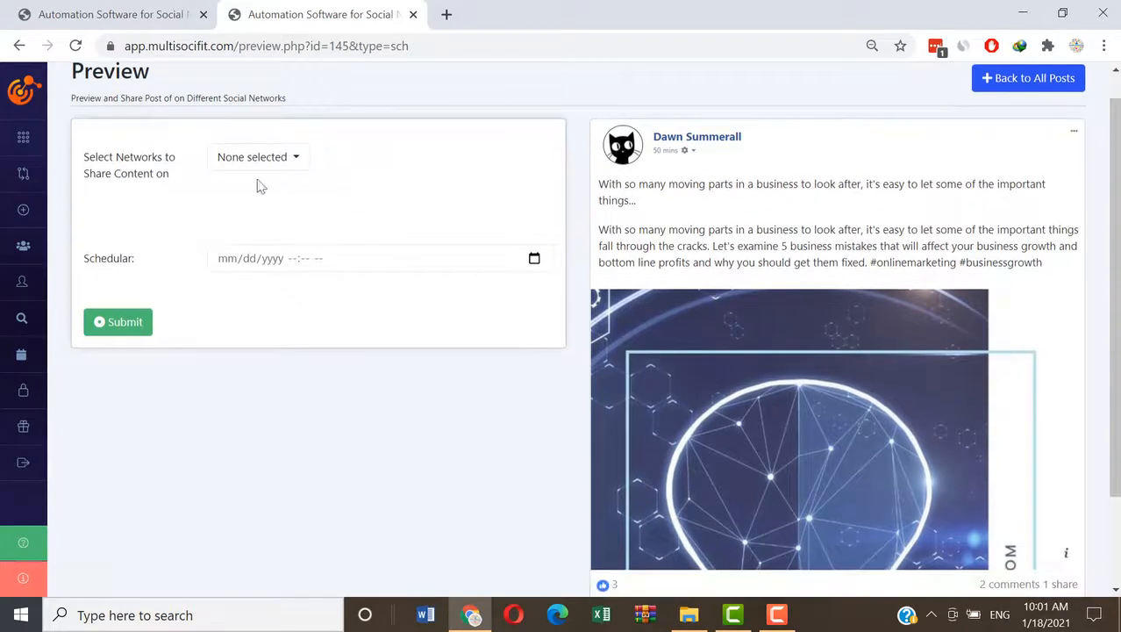
click(258, 156)
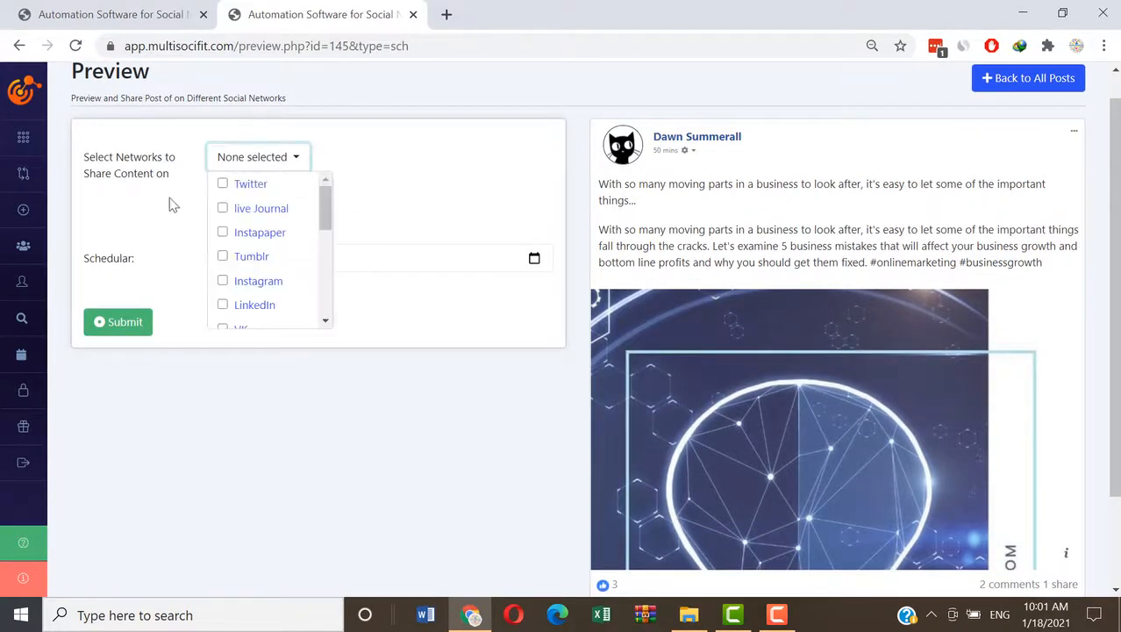
click(377, 258)
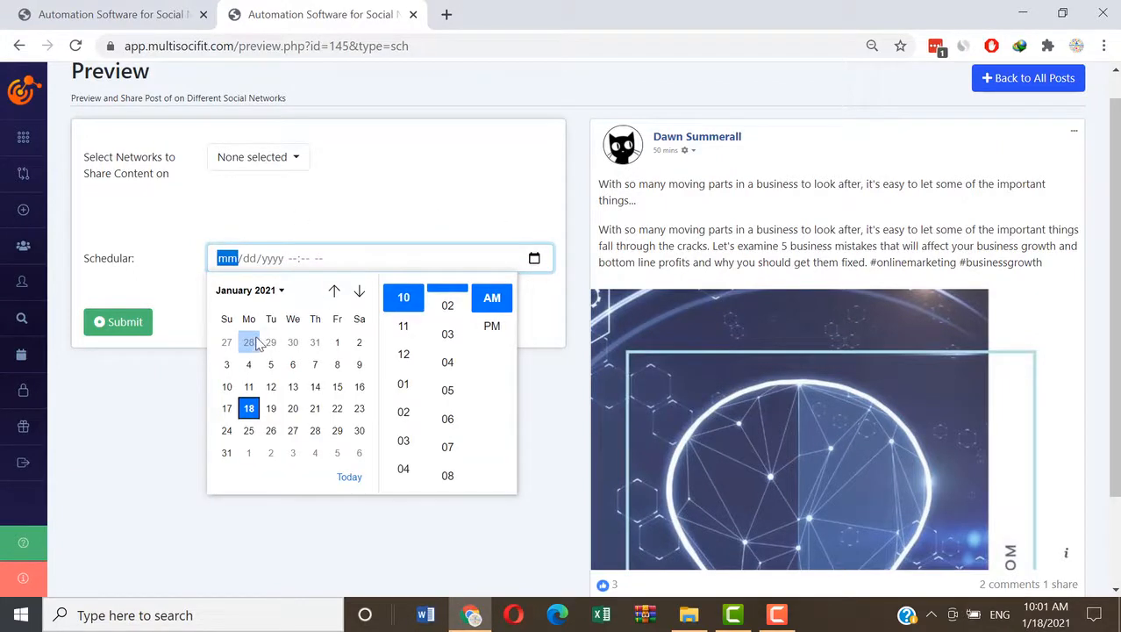
mouse_move(383, 211)
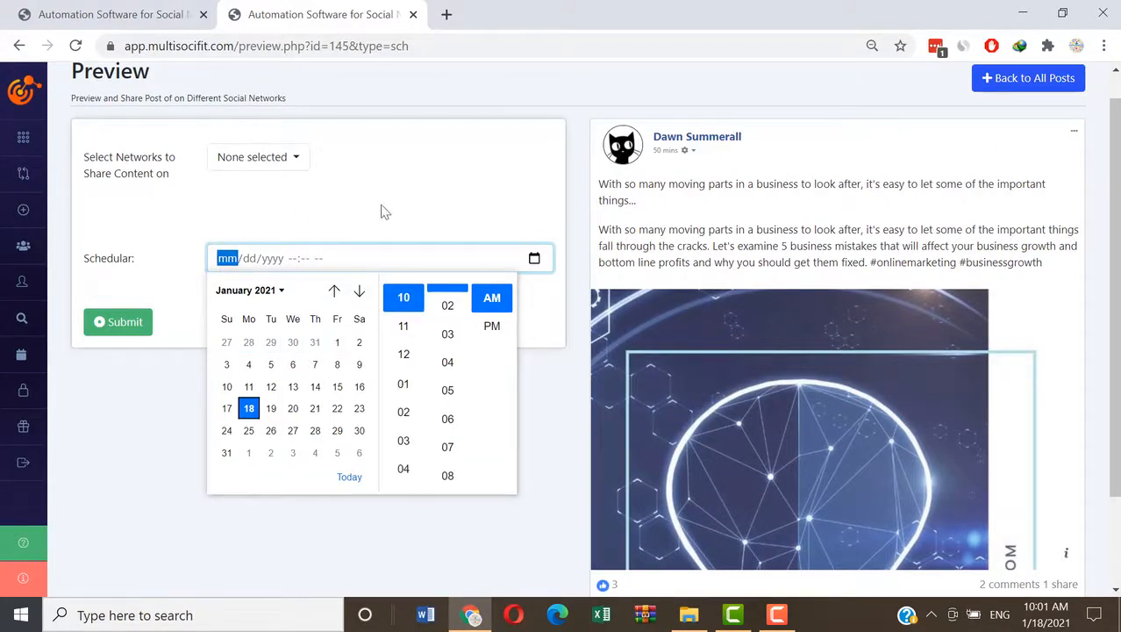
click(169, 311)
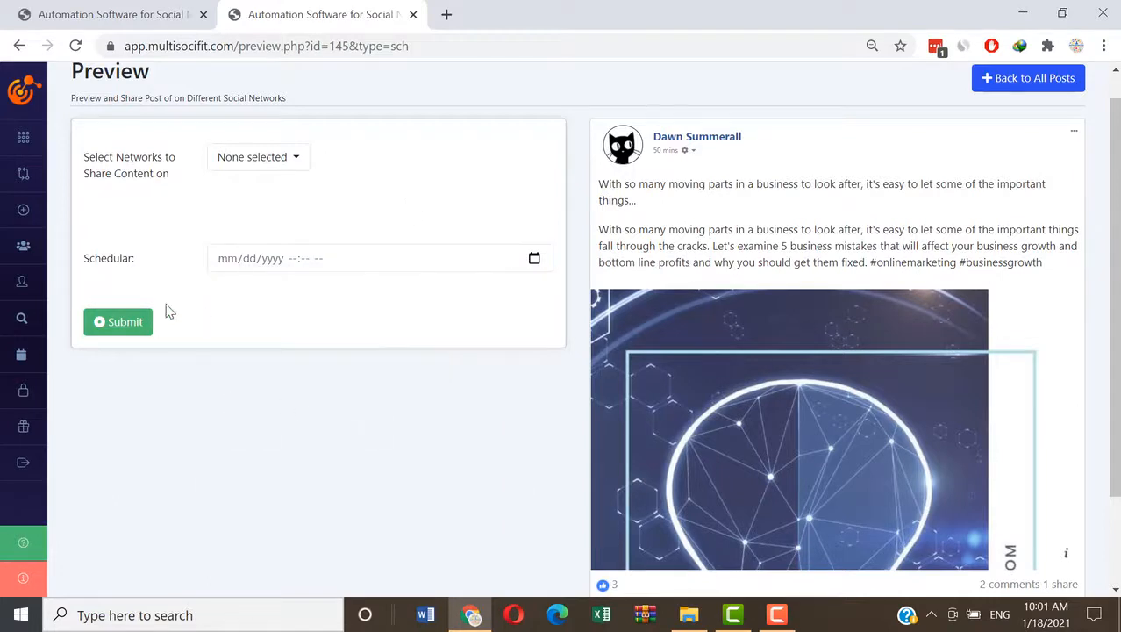
mouse_move(228, 421)
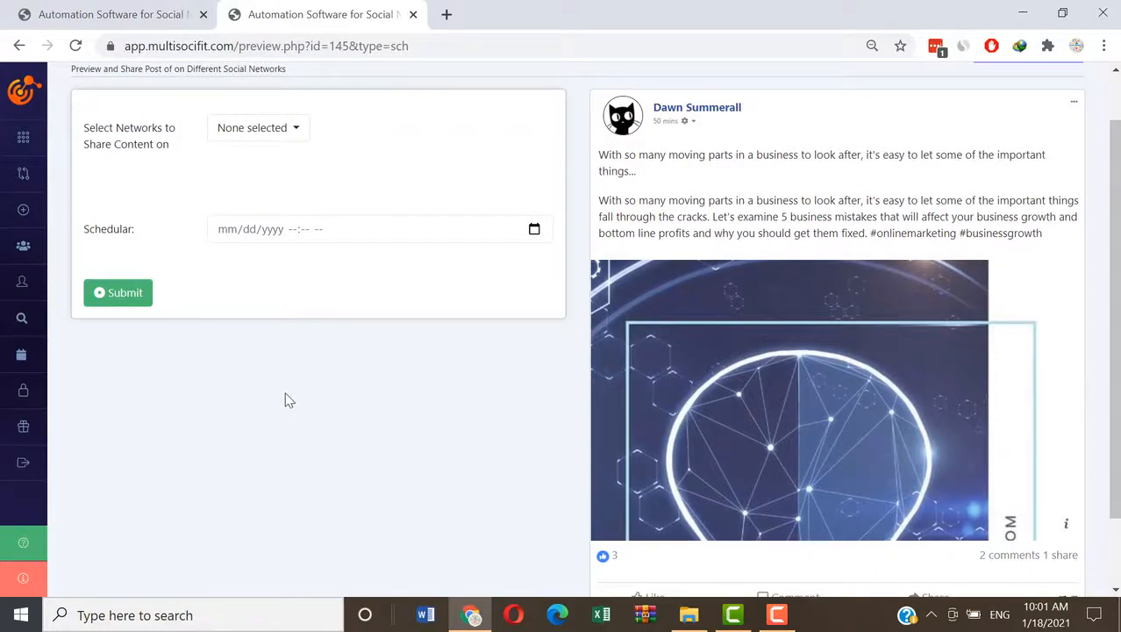
mouse_move(302, 400)
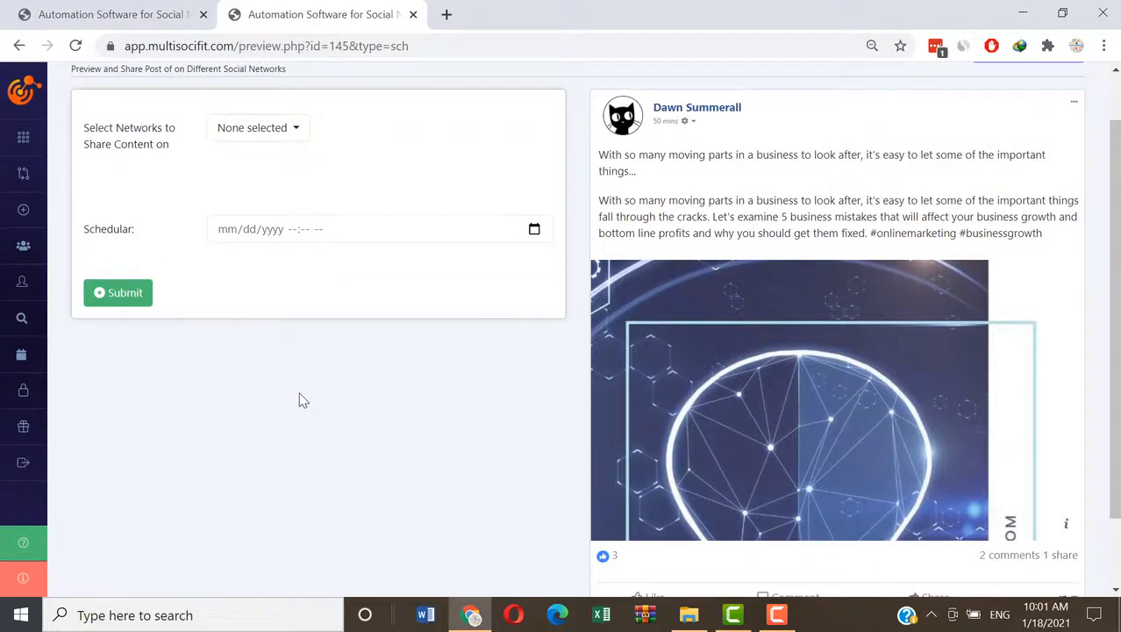